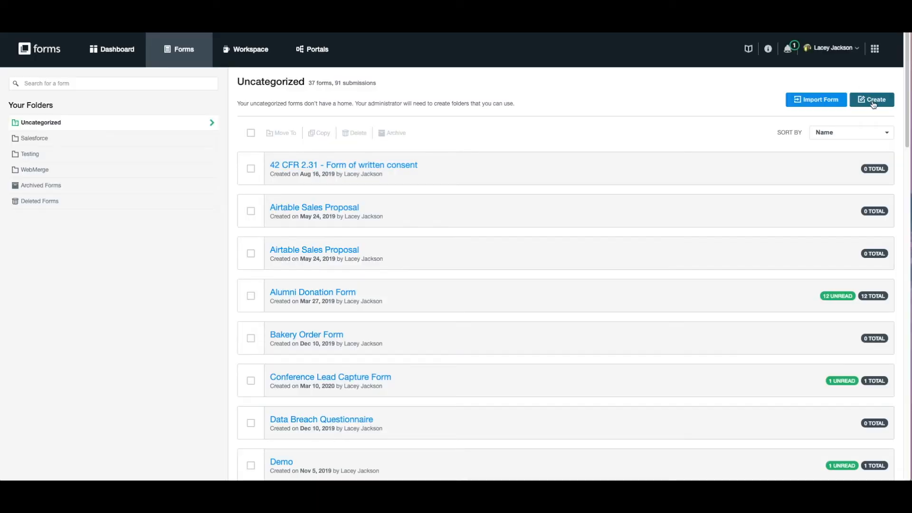
Step: Create a new workflow named 'Excess Liability Insurance Form' and start it from a template
left_click(872, 99)
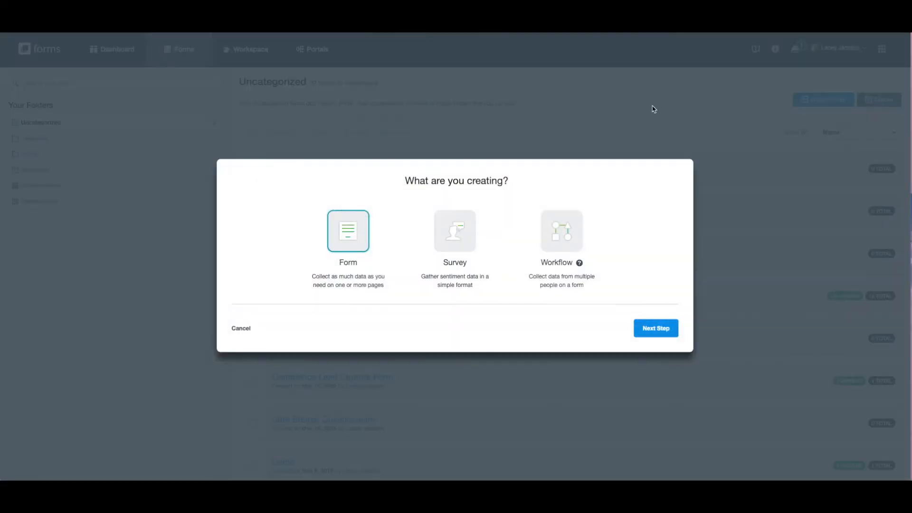
left_click(560, 231)
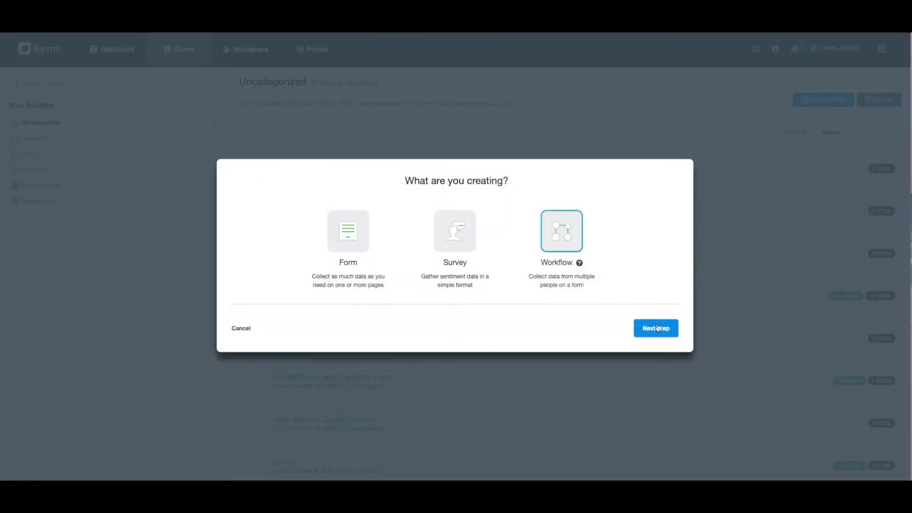
left_click(656, 328)
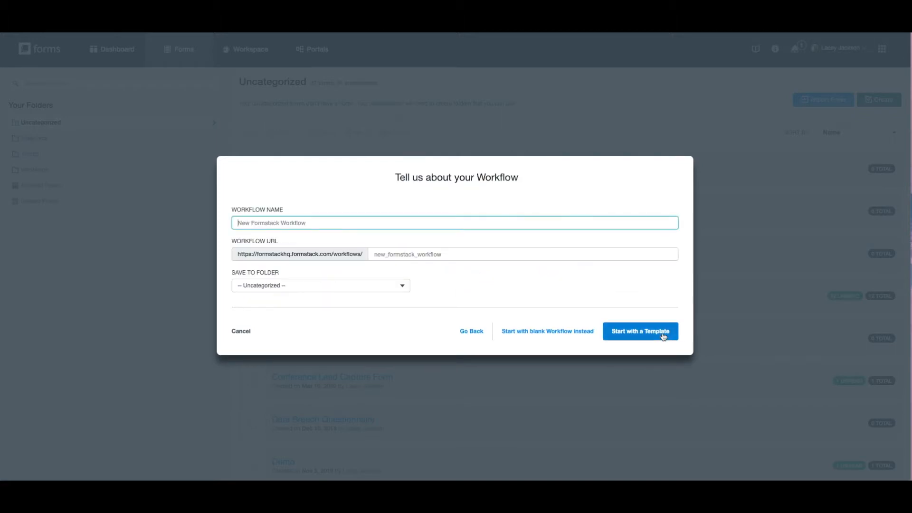
type("Excess")
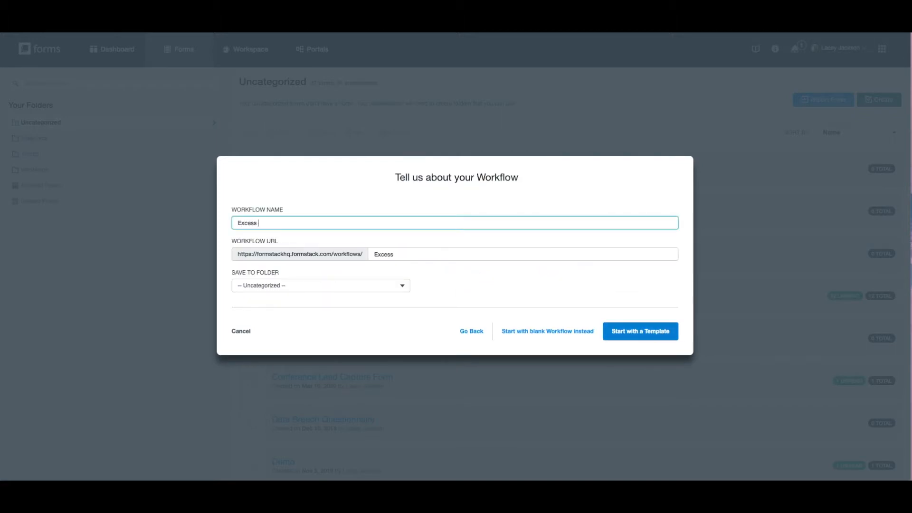
type("Liability")
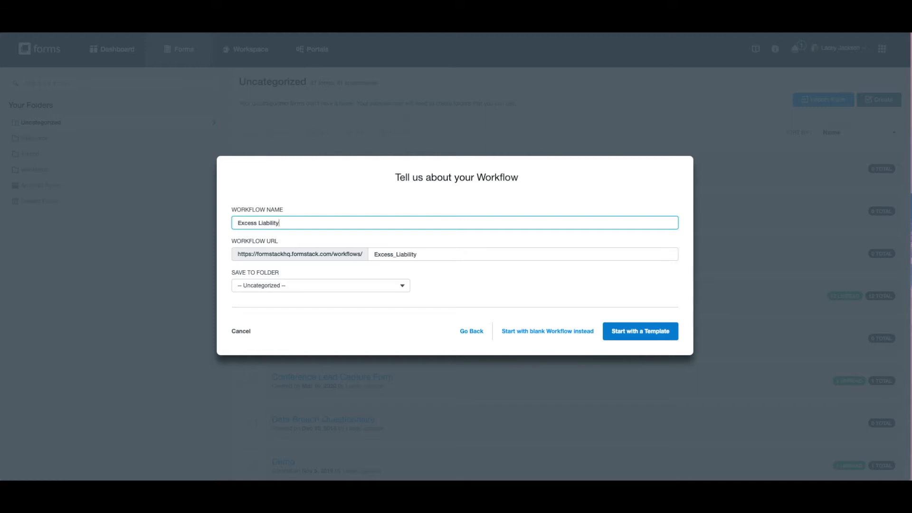
type("Insurance Fo")
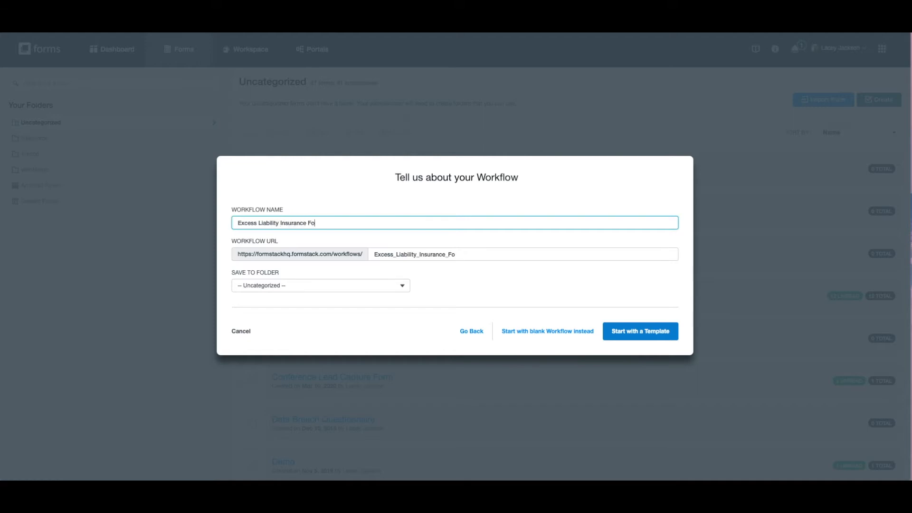
left_click(639, 331)
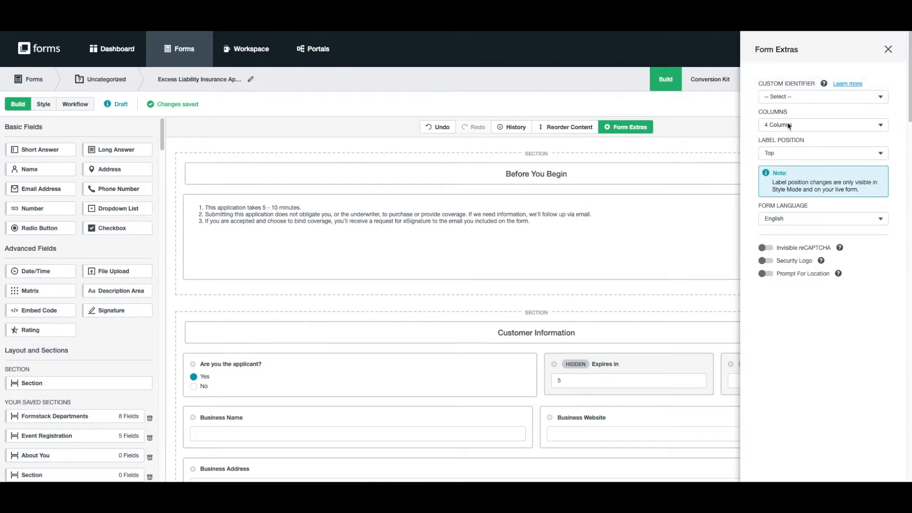
Step: Dismiss Form Extras, add Name and Email to Customer Information, and mark Email required
left_click(889, 49)
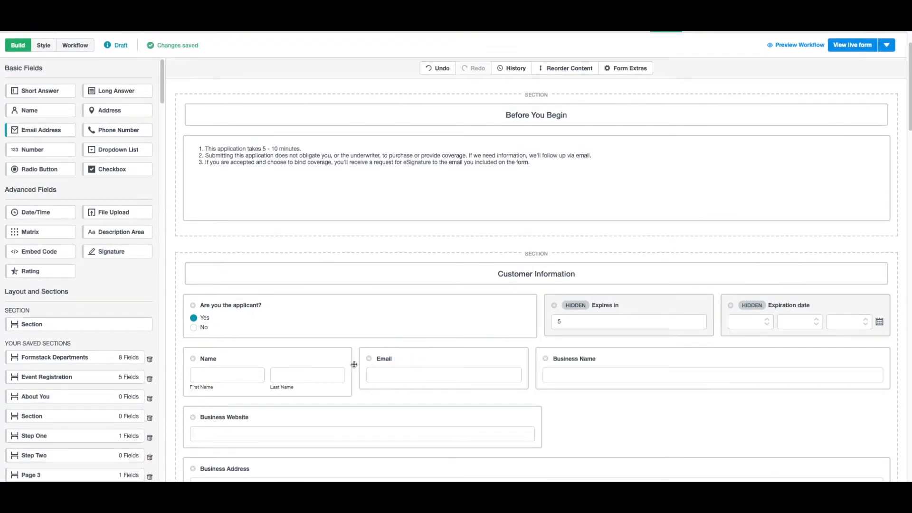
left_click(227, 372)
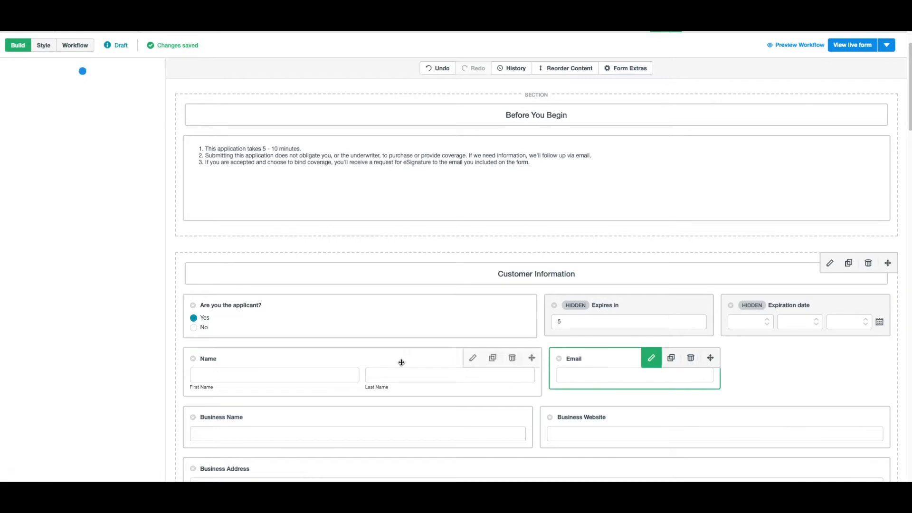
left_click(651, 359)
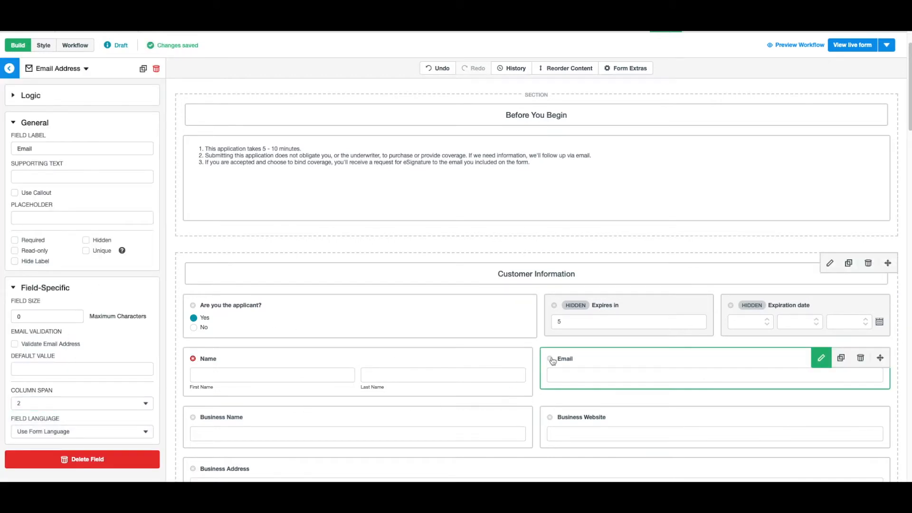
left_click(15, 239)
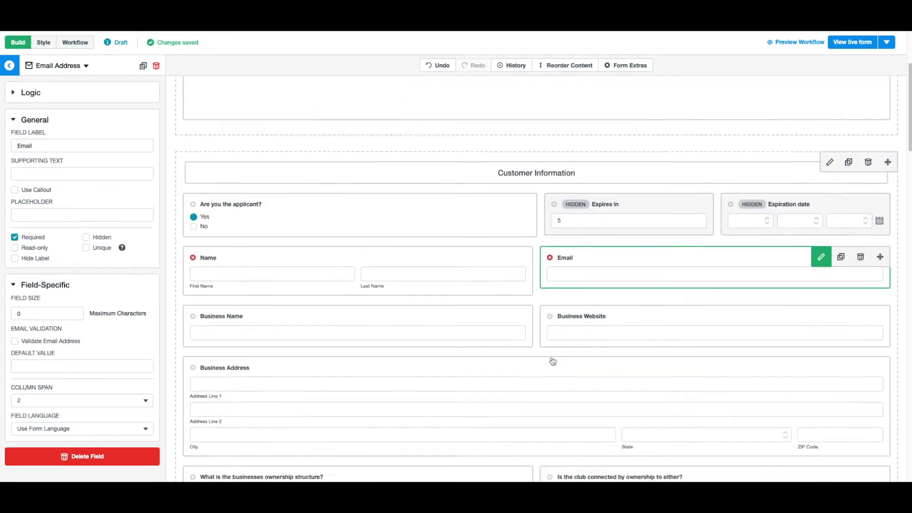
scroll("down", 3)
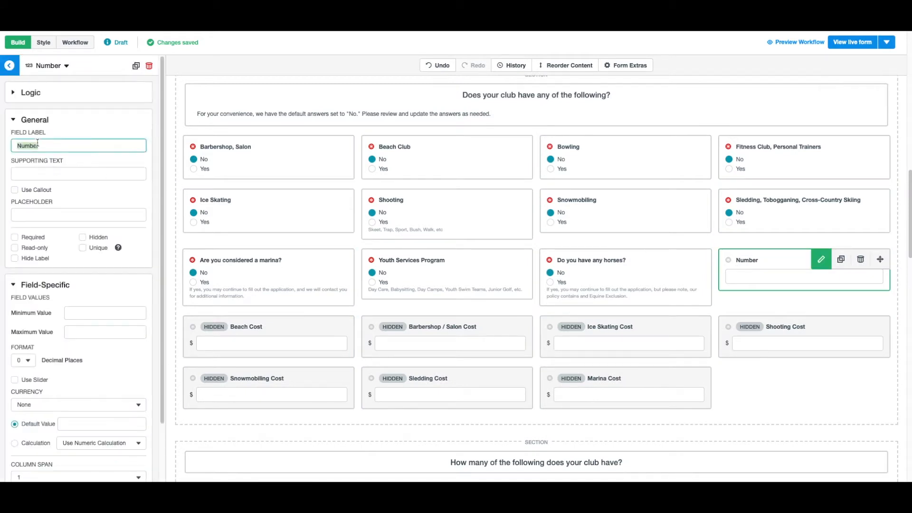
Step: Label the field Bowling Alley, hide it, show it in US dollars with default 100
type("Bowling Alley")
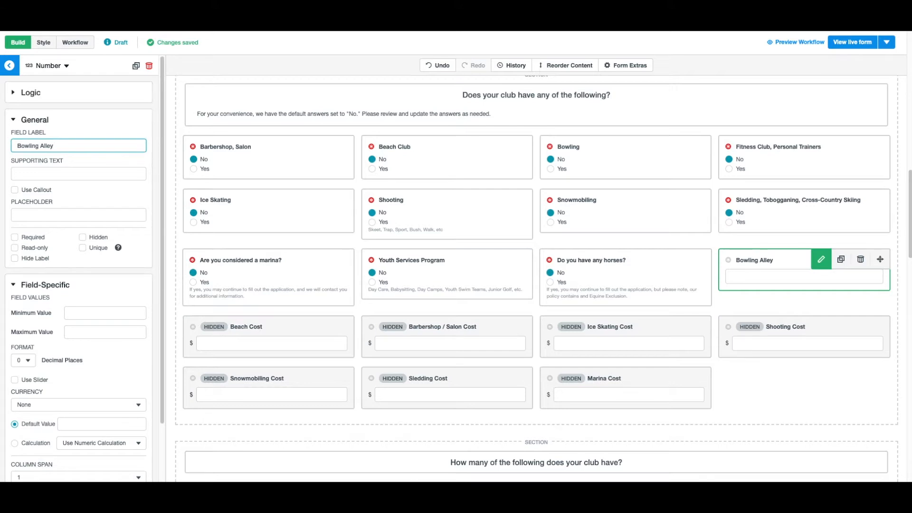
left_click(83, 237)
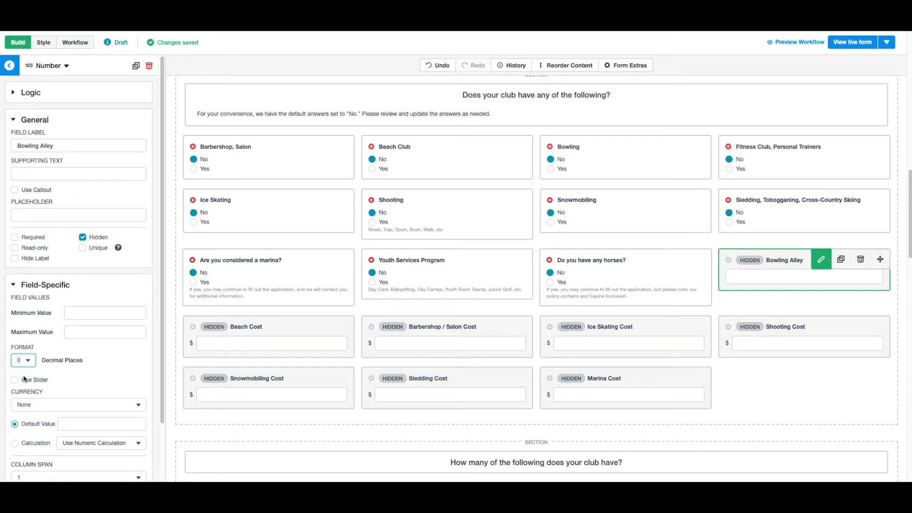
left_click(78, 405)
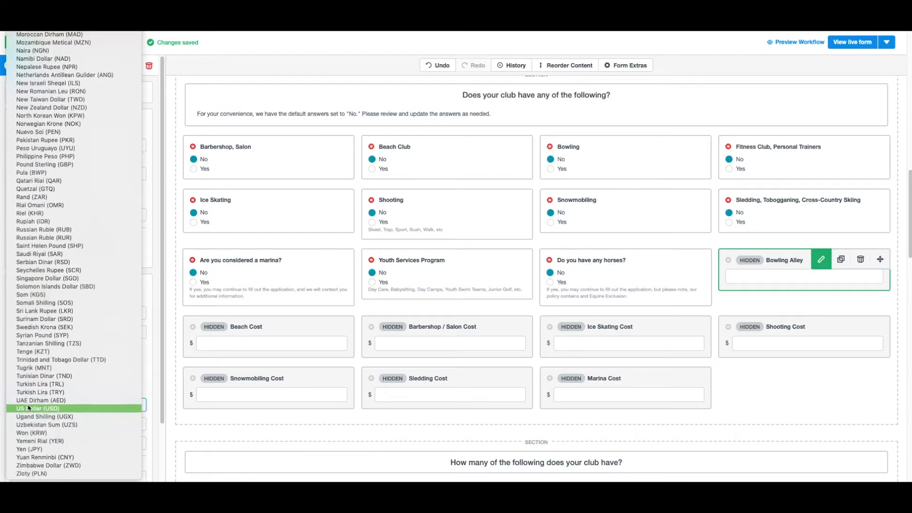
left_click(37, 408)
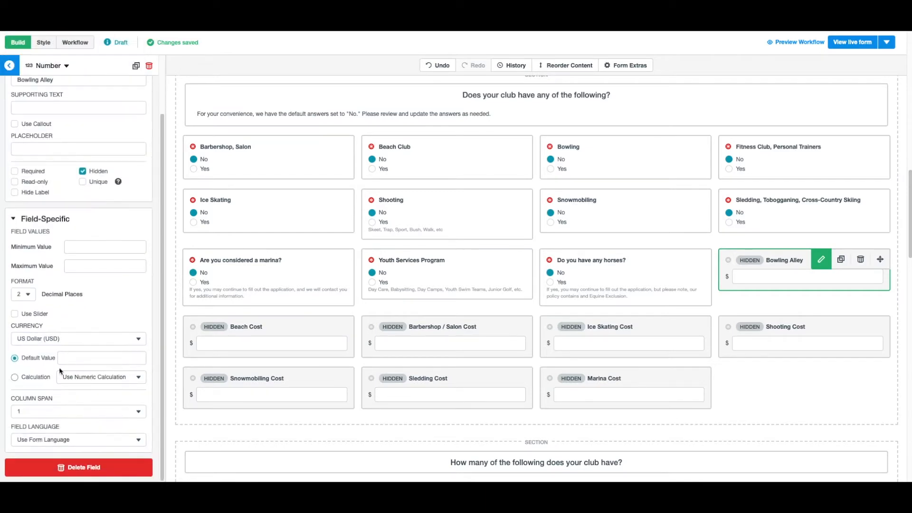
left_click(102, 359)
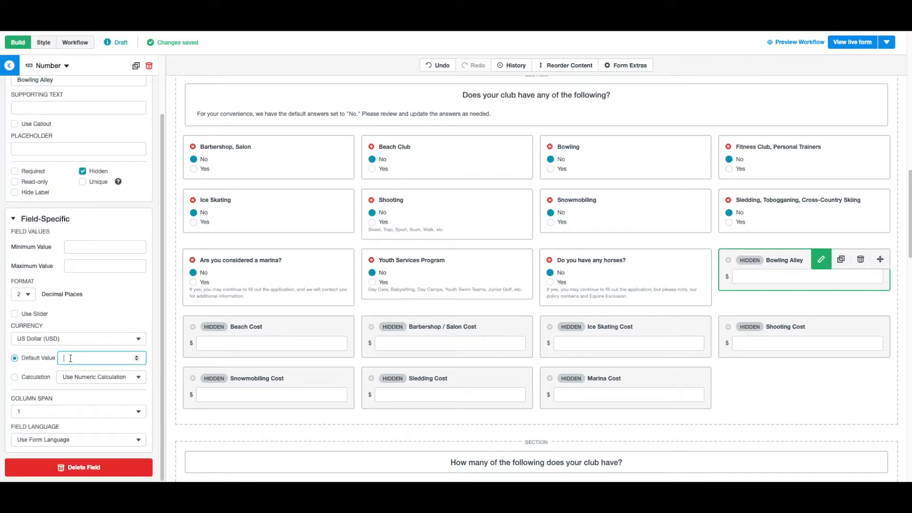
type("100.00")
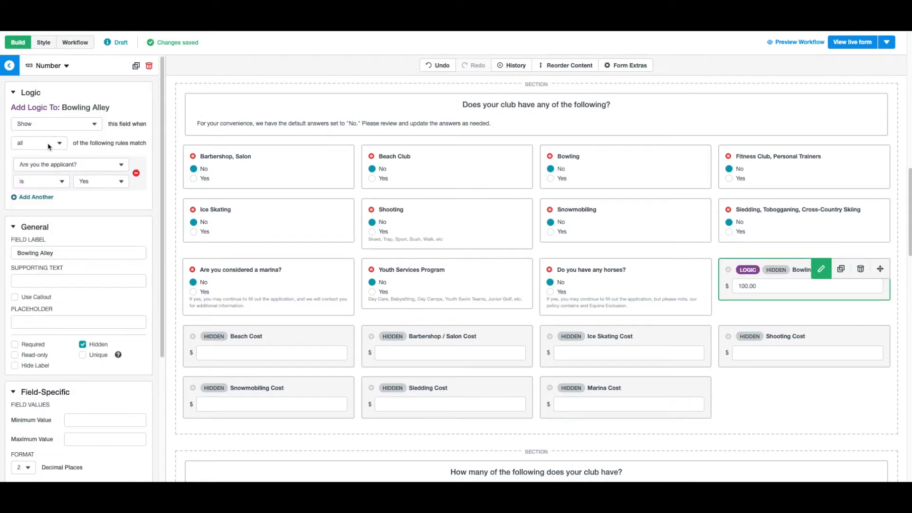
Step: Add show logic to Bowling Alley based on the Bowling answer
left_click(69, 165)
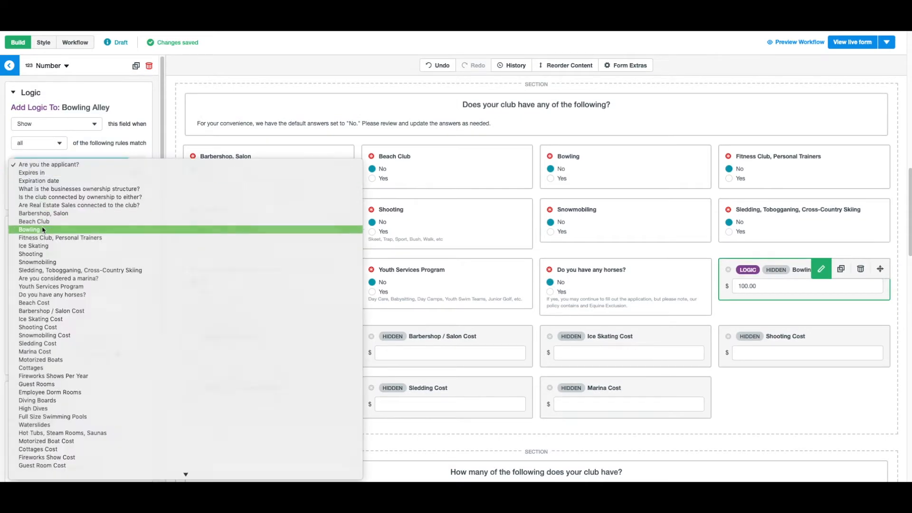
left_click(30, 229)
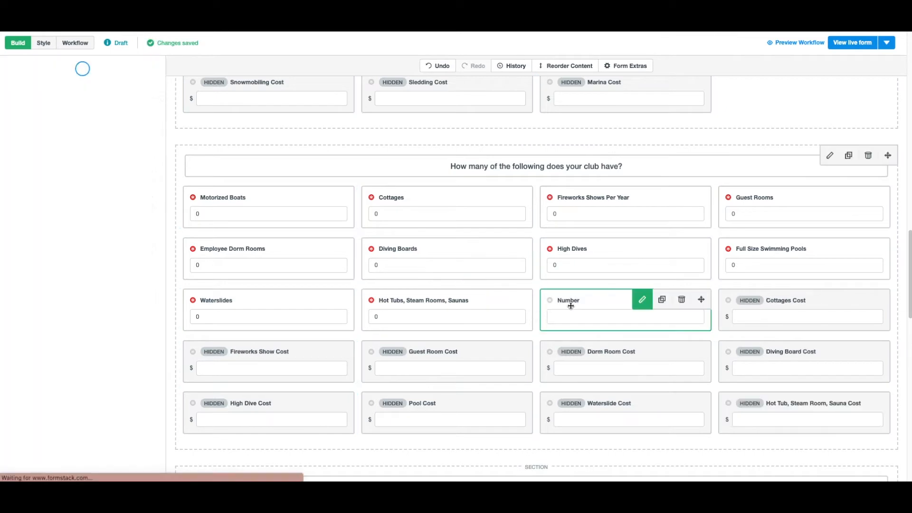
Step: Label the new hidden Number field Motorized Boat Cost with two decimal places
type("Motorized Boat Cost")
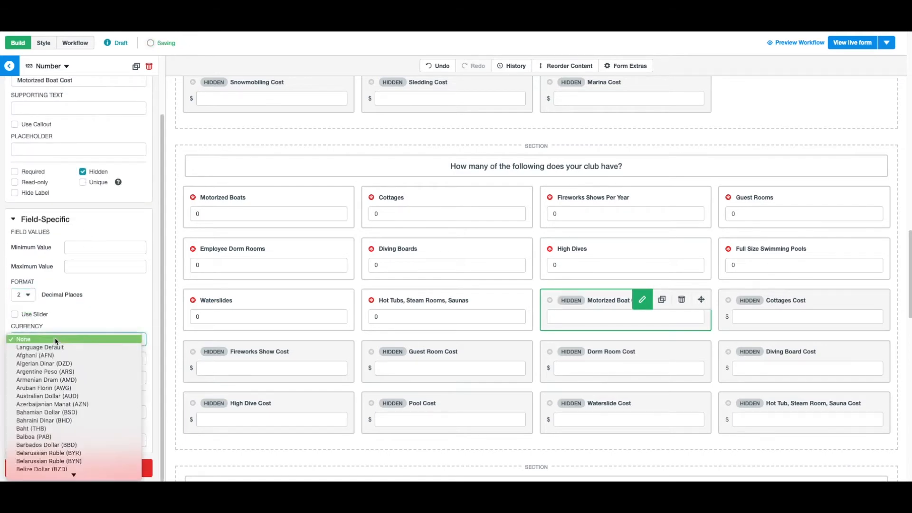
scroll("down", 3)
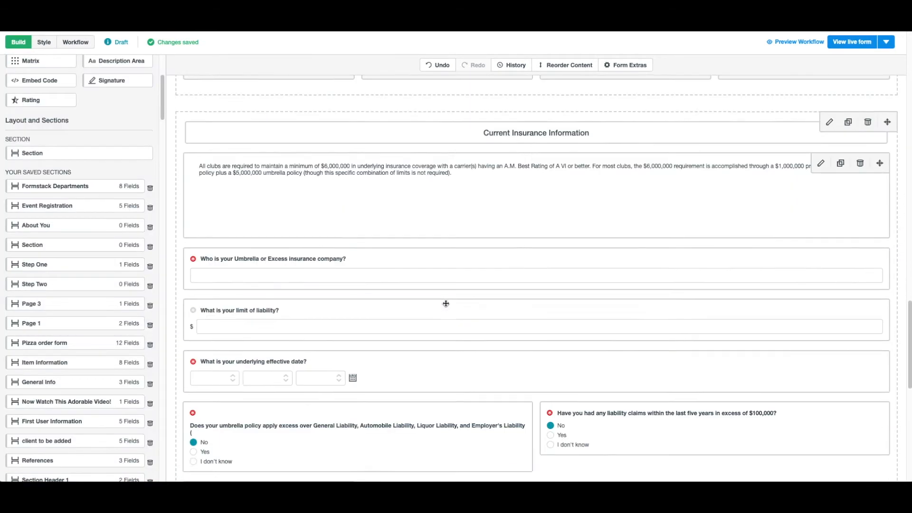
Step: Add a hidden USD Estimated Insurance Cost field calculated as a sum of the cost fields
left_click(268, 419)
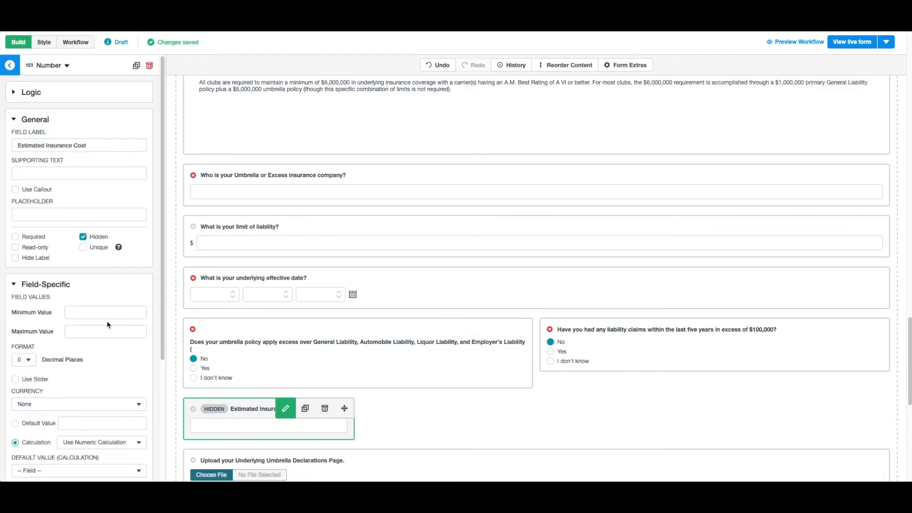
left_click(78, 403)
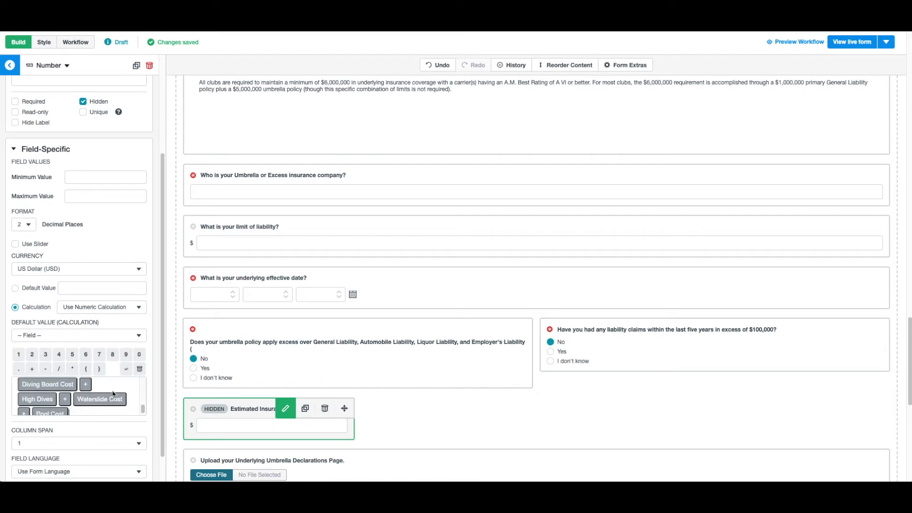
left_click(9, 65)
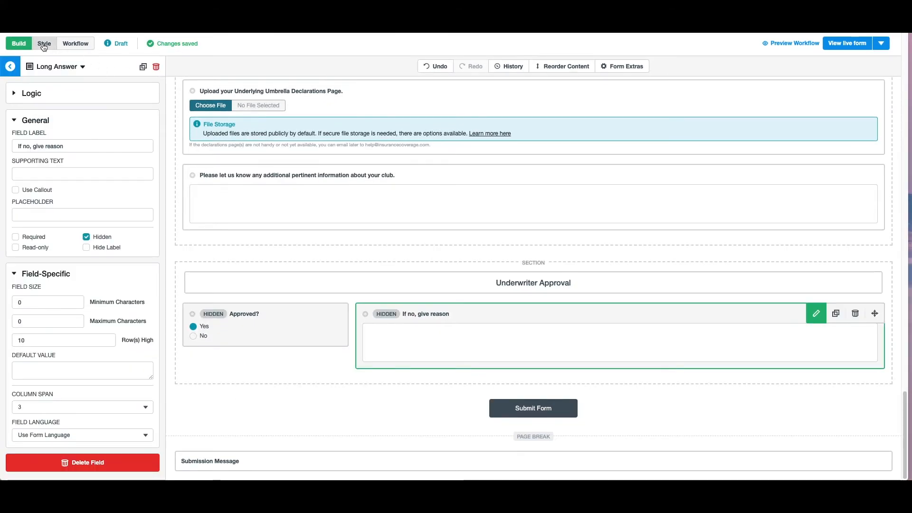
Step: Review the theme's Advanced Styles General options and the header image settings
left_click(43, 43)
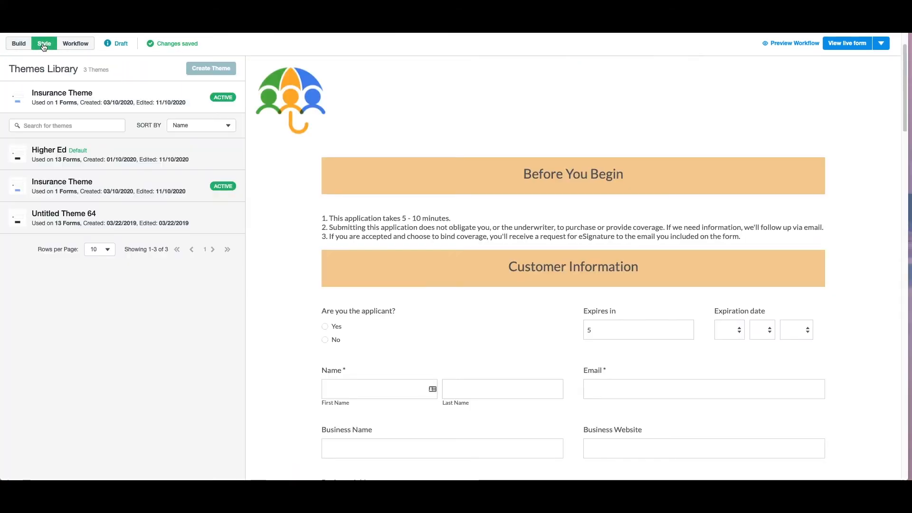
left_click(61, 97)
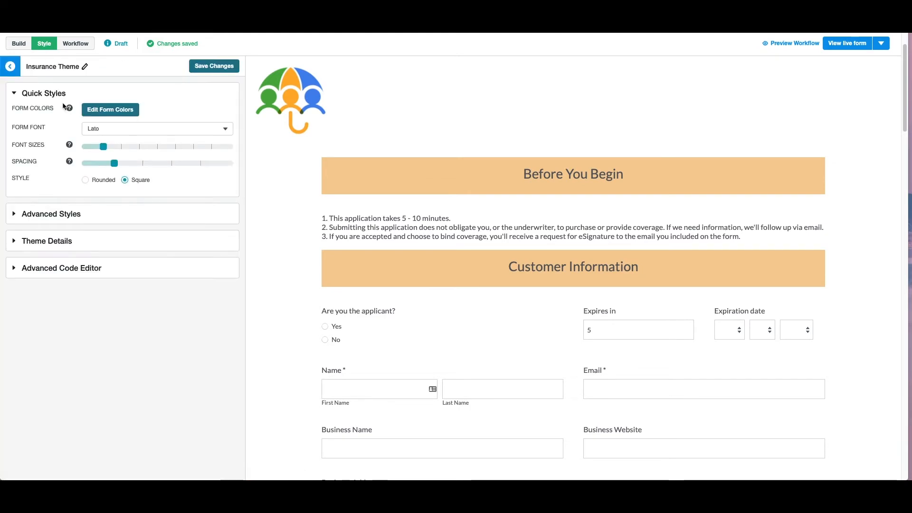
left_click(50, 214)
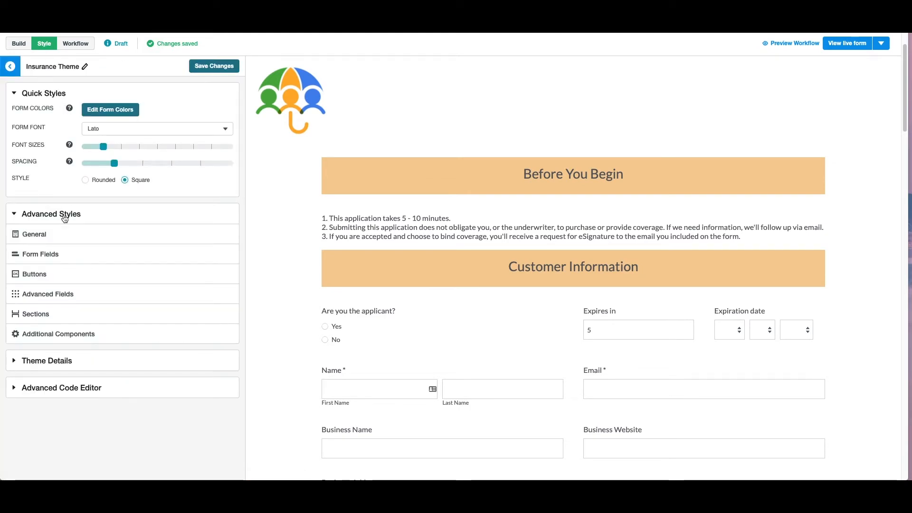
left_click(34, 234)
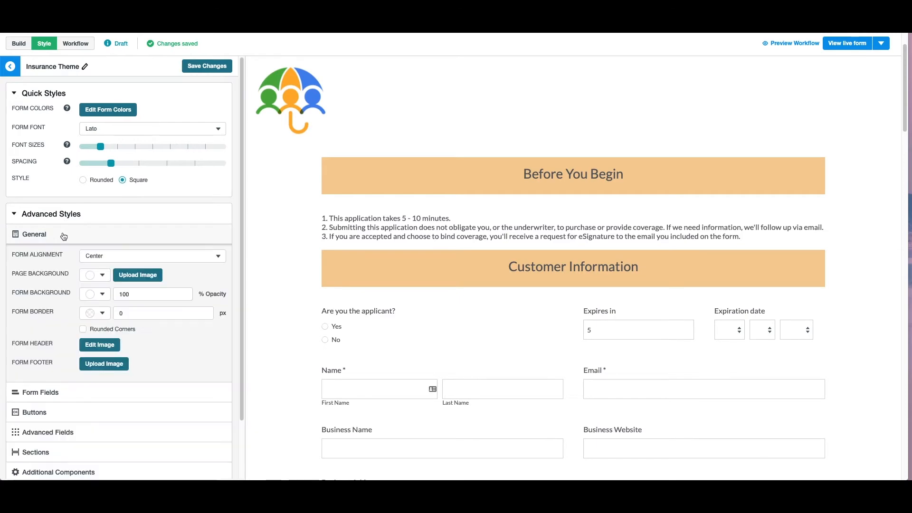
left_click(99, 345)
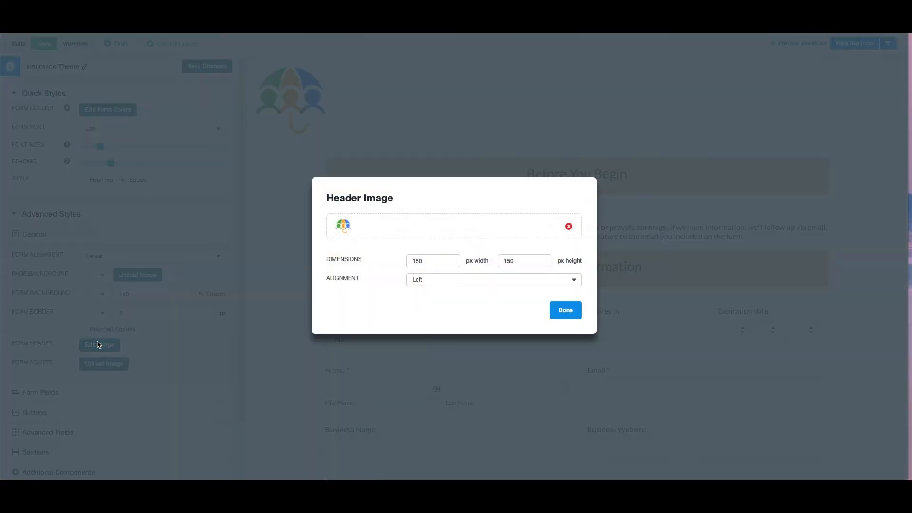
left_click(564, 310)
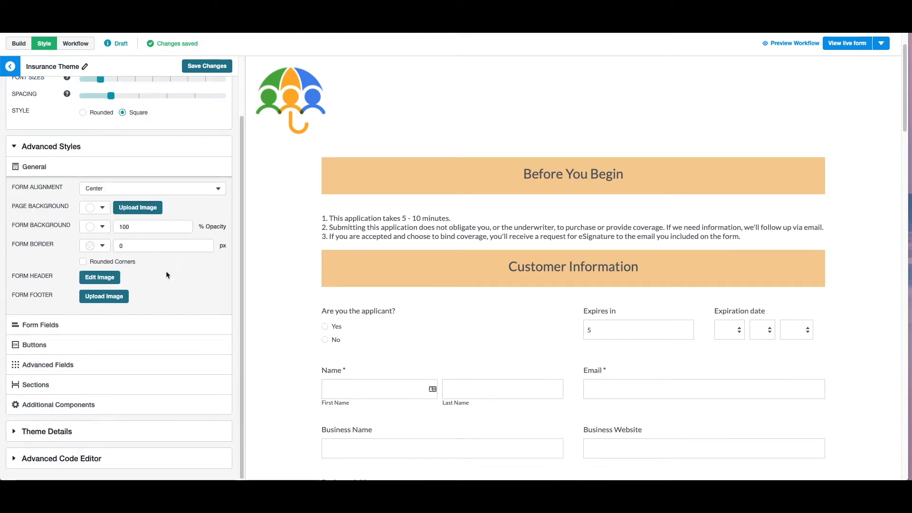
Step: Look over the Advanced Code Editor CSS, then move to the workflow editor
left_click(61, 458)
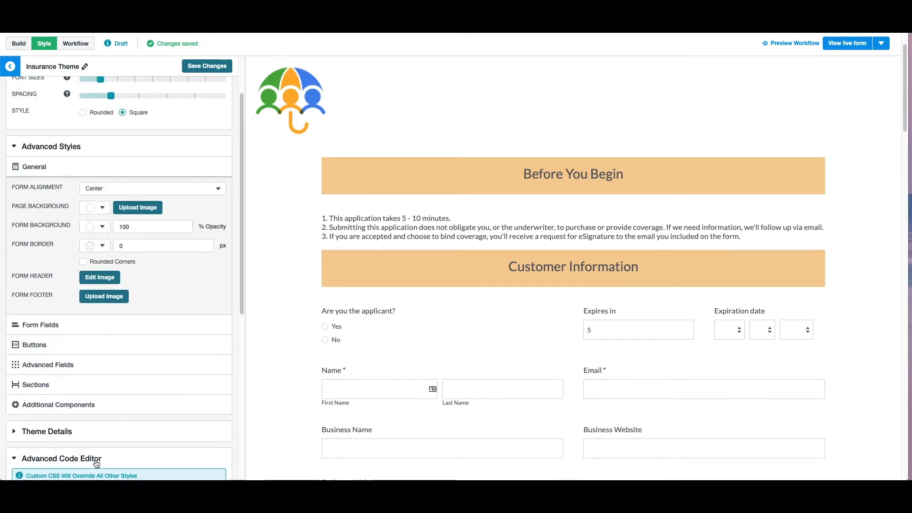
scroll("down", 3)
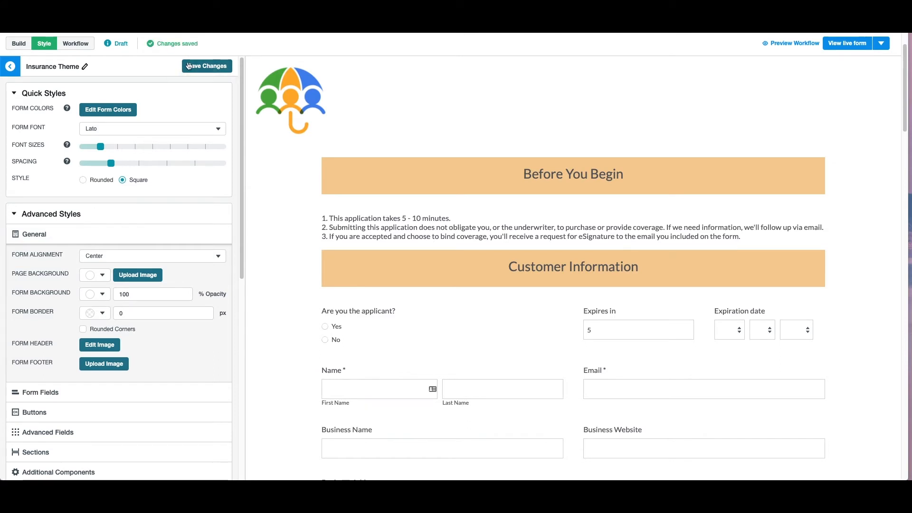
left_click(74, 43)
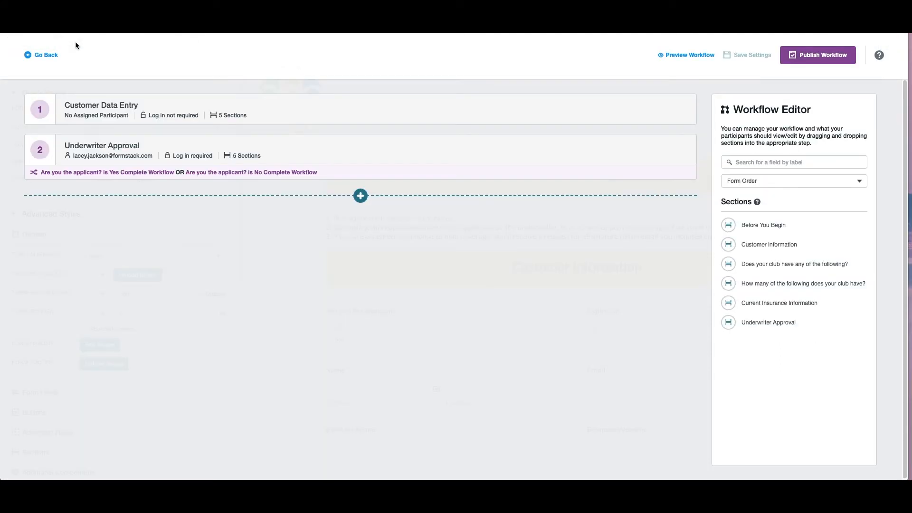
Step: Show the settings of the Customer Data Entry and Underwriter Approval steps
left_click(646, 106)
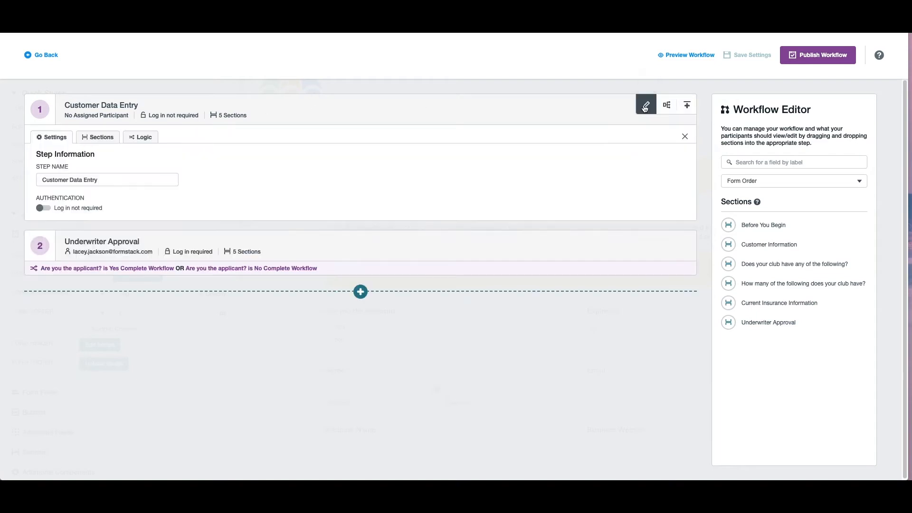
left_click(100, 137)
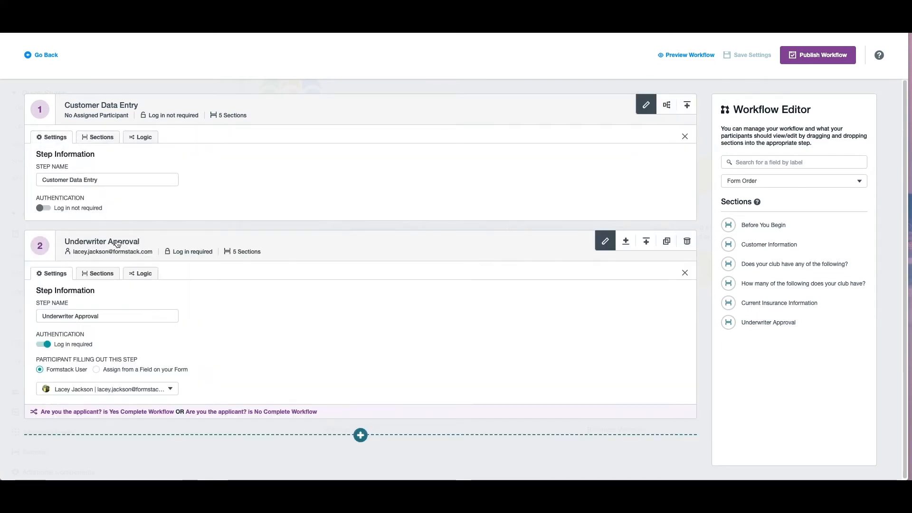
mouse_move(110, 264)
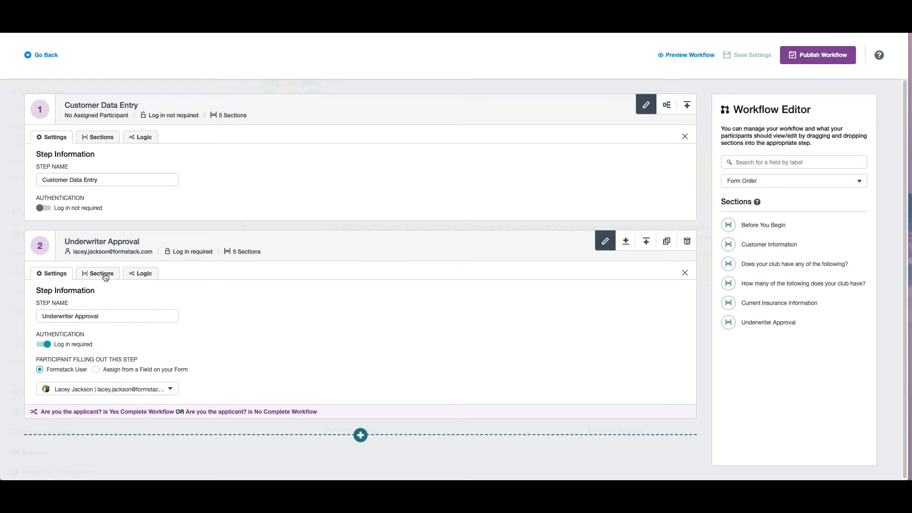
Step: Check the underwriter step's section permissions and logic, then publish the workflow
left_click(100, 274)
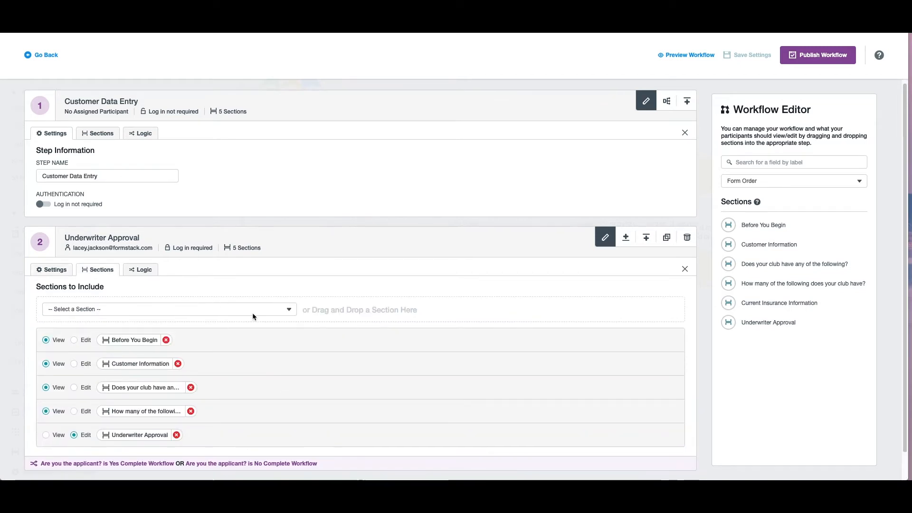
scroll("down", 3)
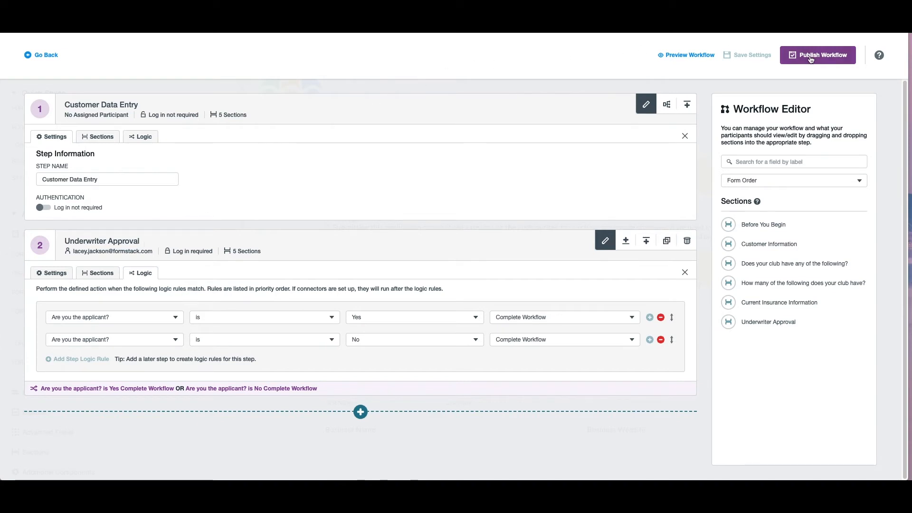
left_click(817, 55)
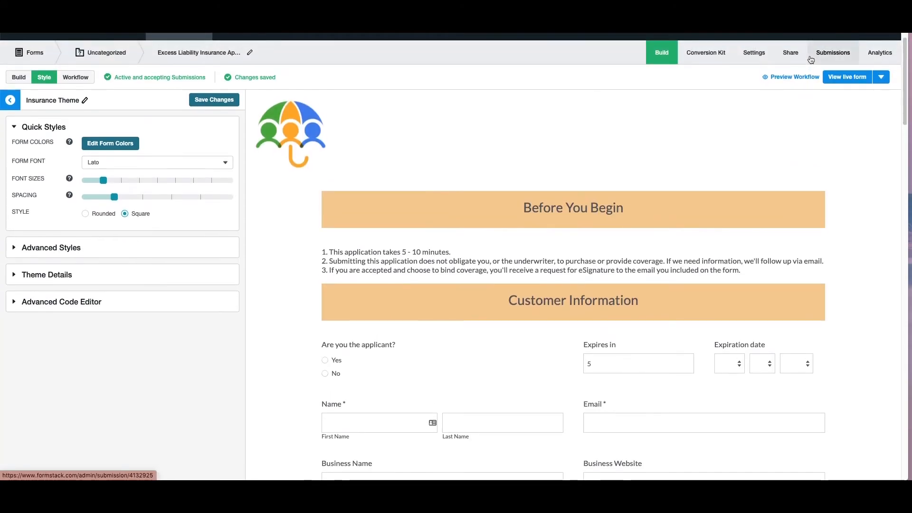
mouse_move(754, 52)
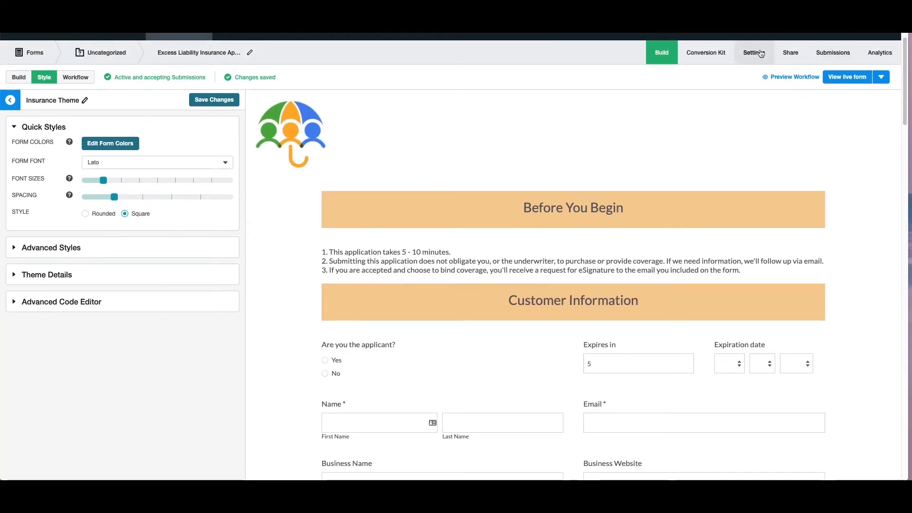
Step: Review the 'unable to provide insurance' rejection email under Emails & Actions without changes
left_click(754, 53)
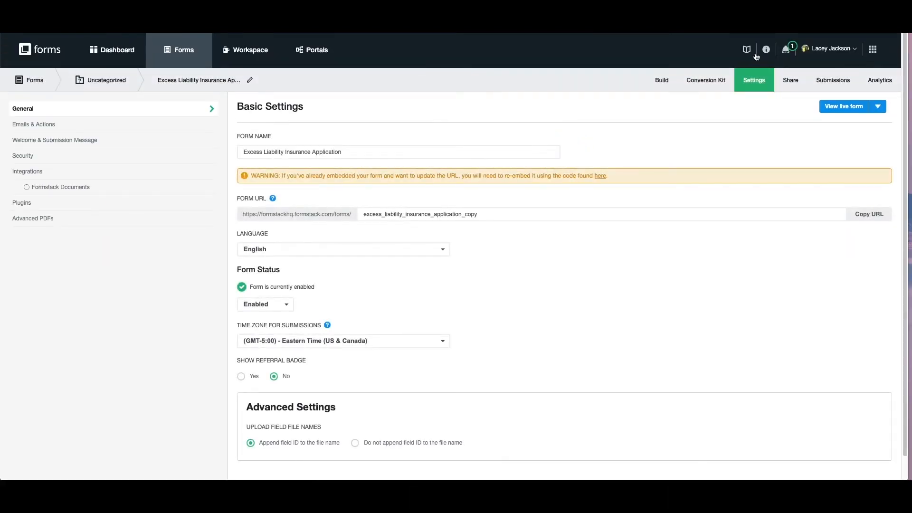
left_click(33, 123)
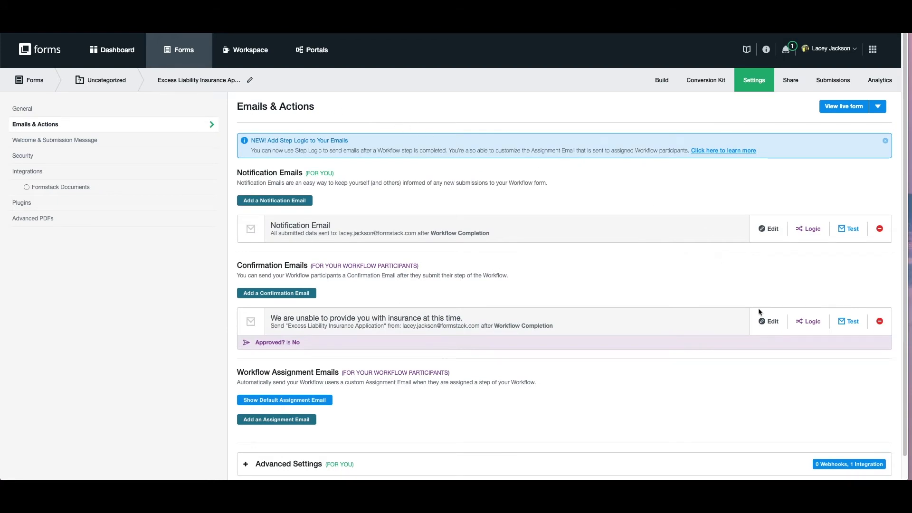
left_click(772, 321)
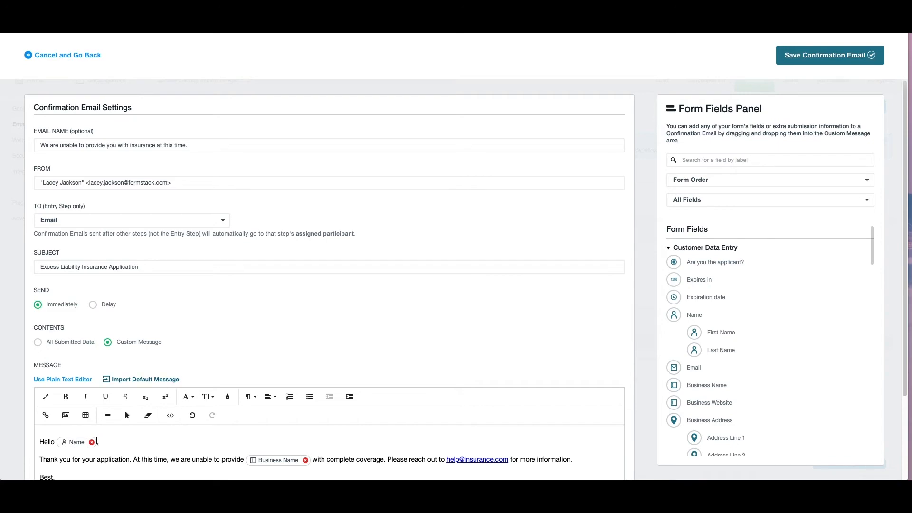
scroll("down", 3)
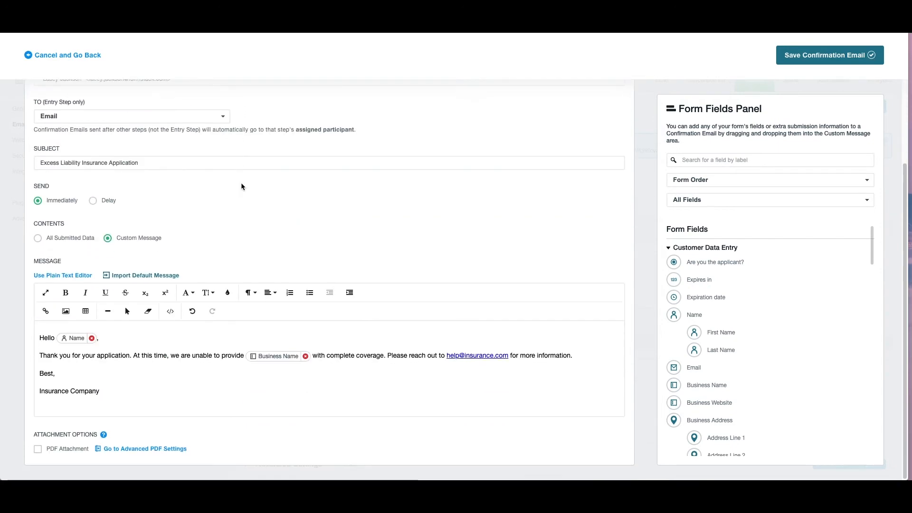
left_click(829, 56)
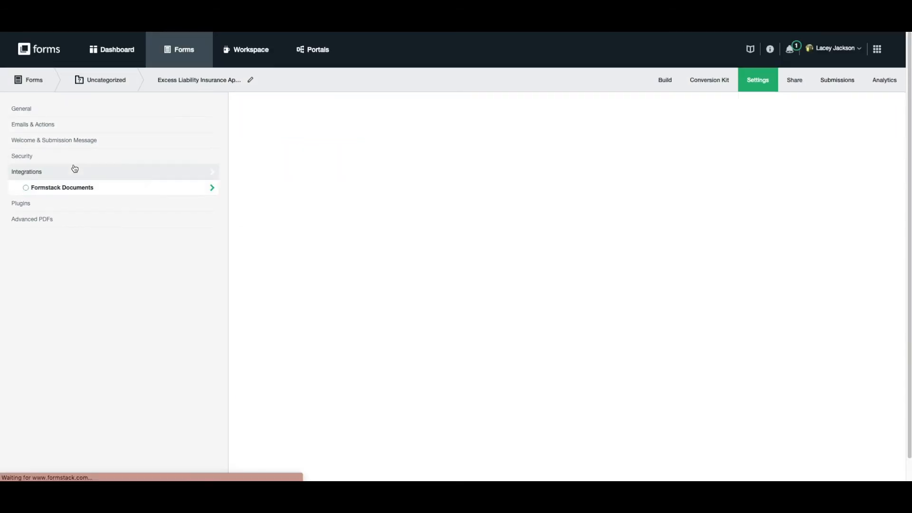
Step: Review the Formstack Documents Data Route integration, then switch to Formstack Documents
left_click(62, 187)
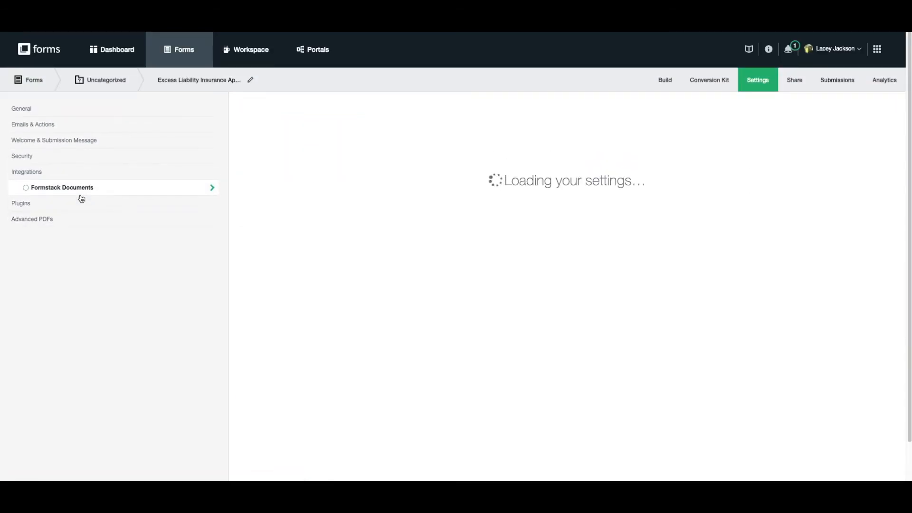
left_click(62, 187)
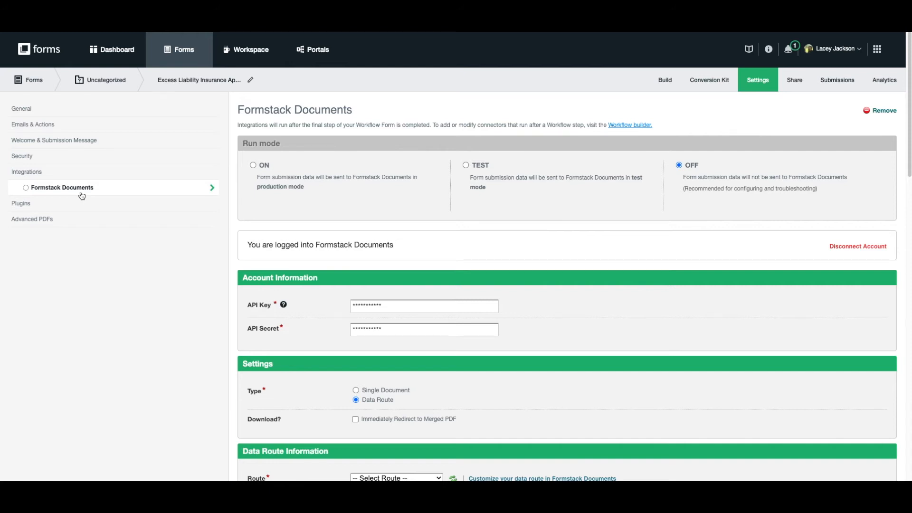
left_click(880, 48)
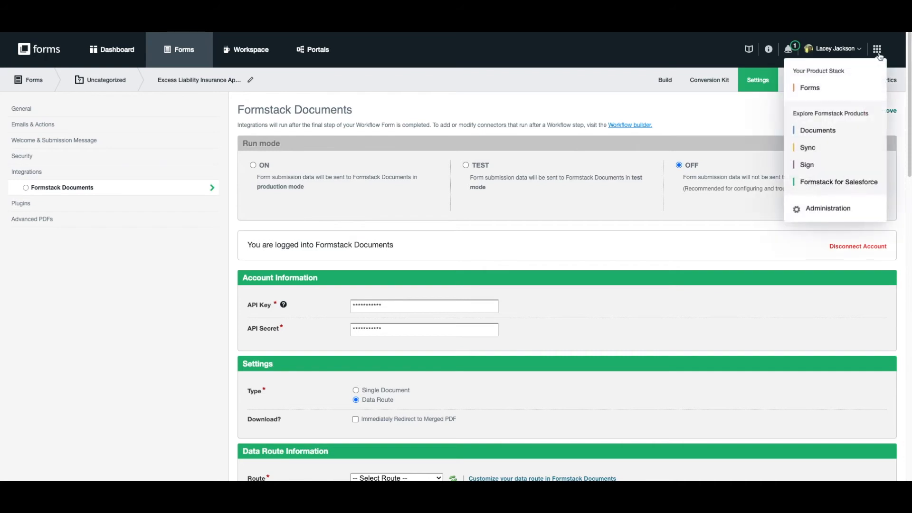
left_click(818, 130)
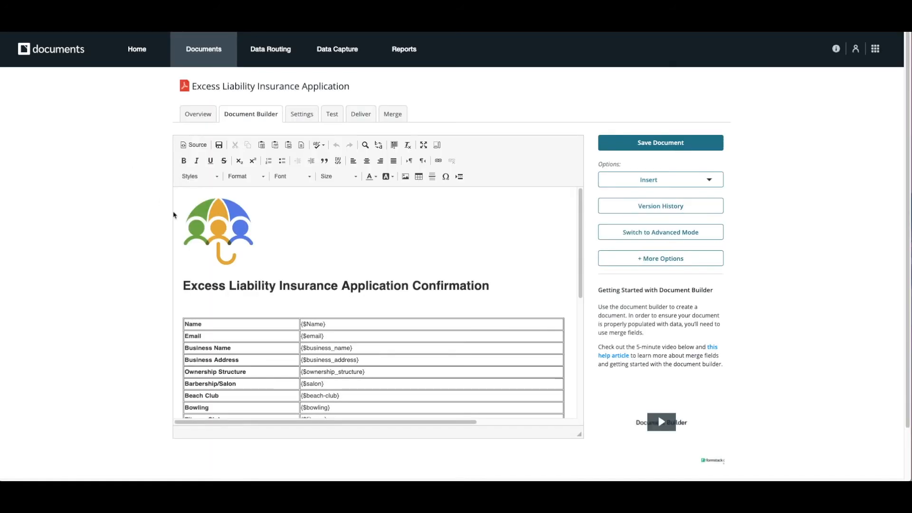
mouse_move(183, 249)
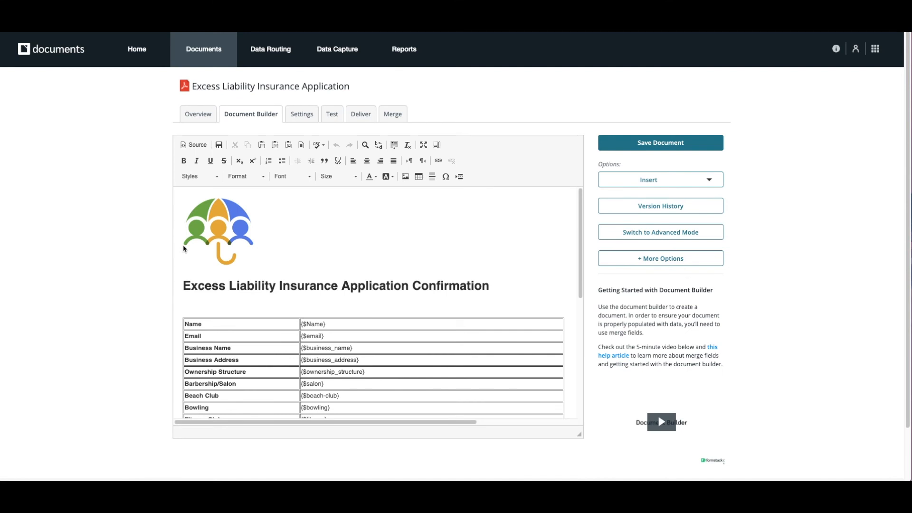
Step: Insert a Formstack Sign date tag in the DATE row and save the application document
scroll("down", 3)
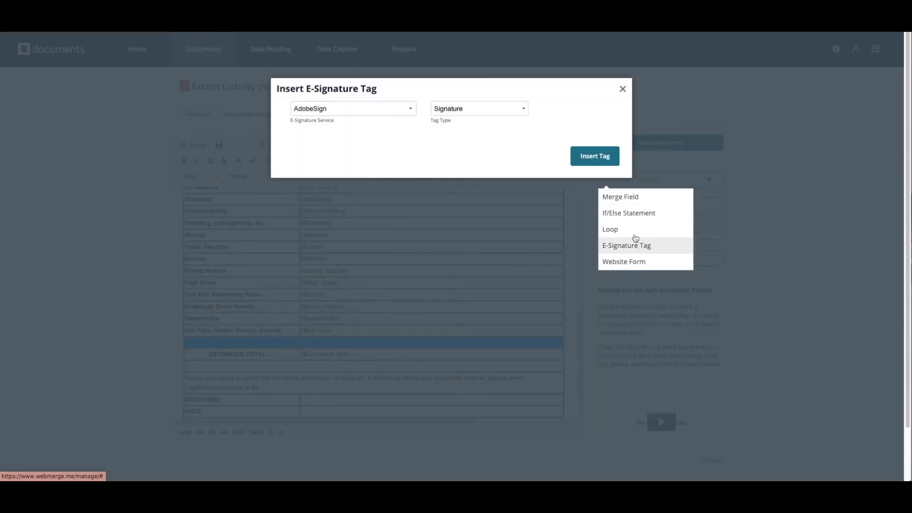
left_click(353, 108)
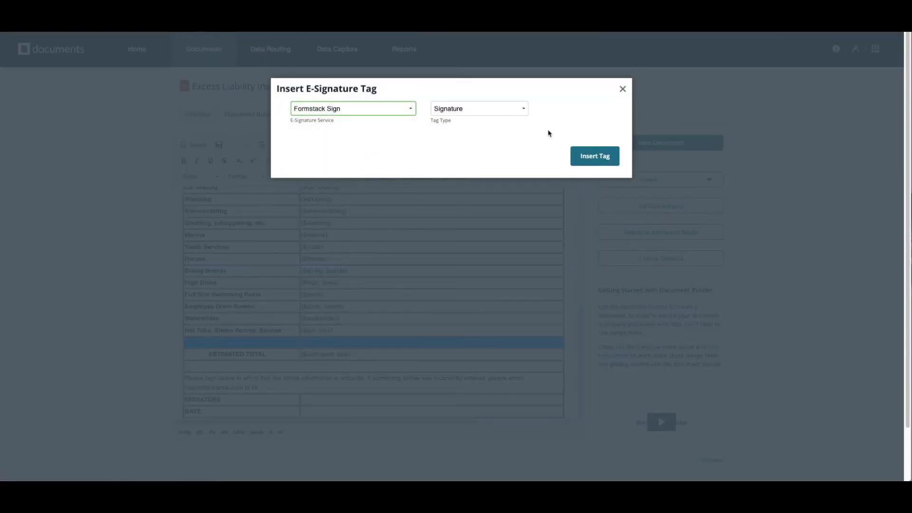
left_click(594, 156)
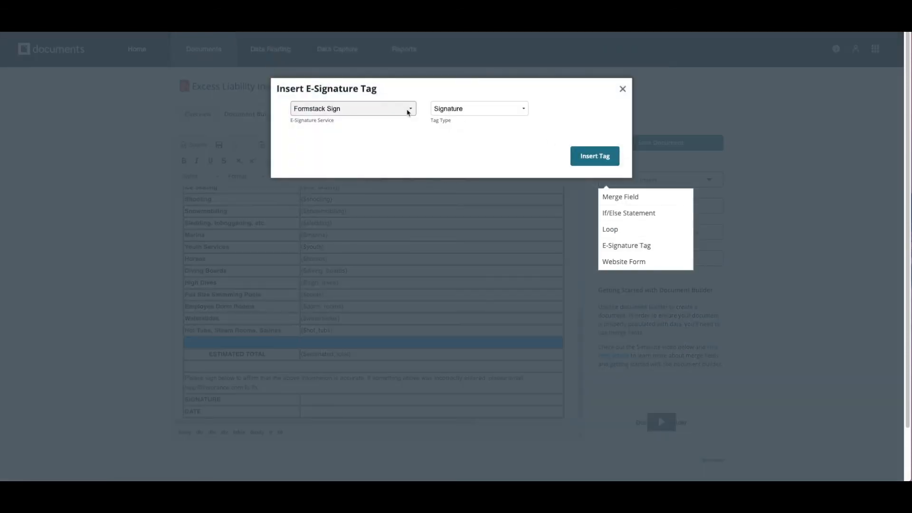
left_click(594, 156)
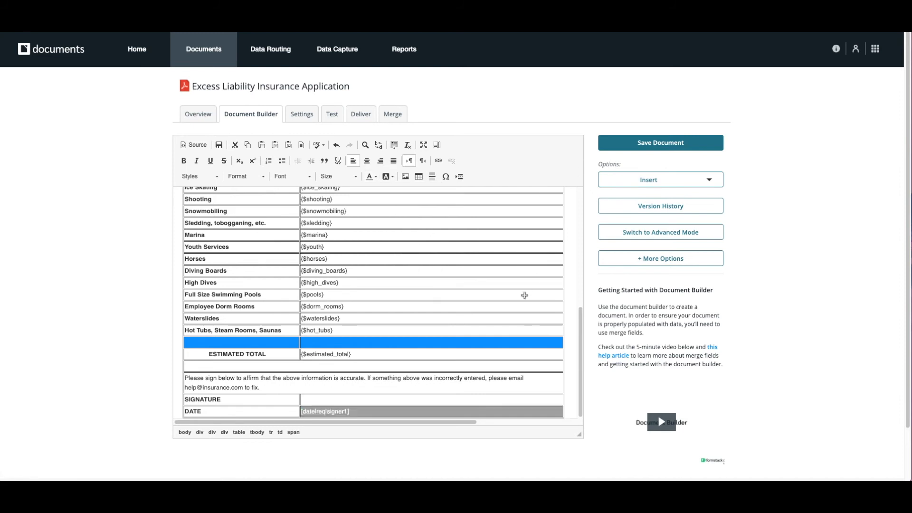
left_click(660, 142)
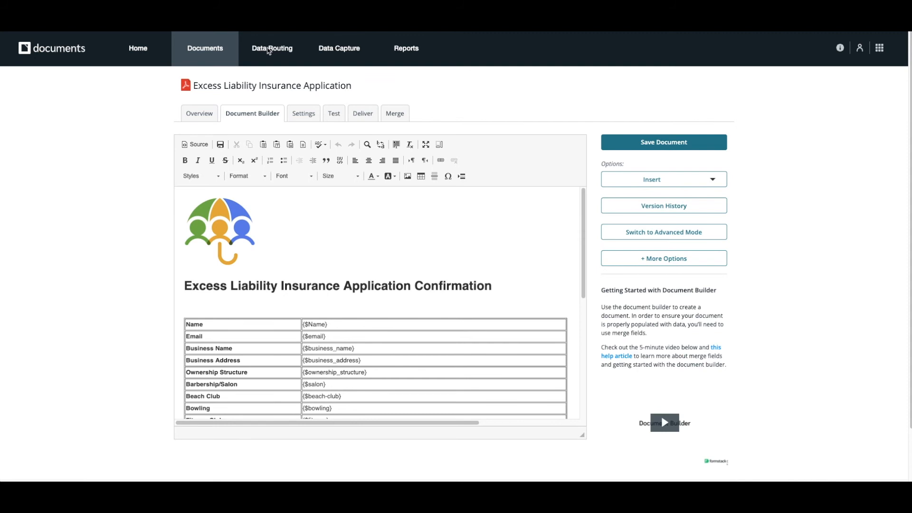
Step: Create the 'Excess Liability Coverage' data route and save its Application and Quote document rules
left_click(271, 48)
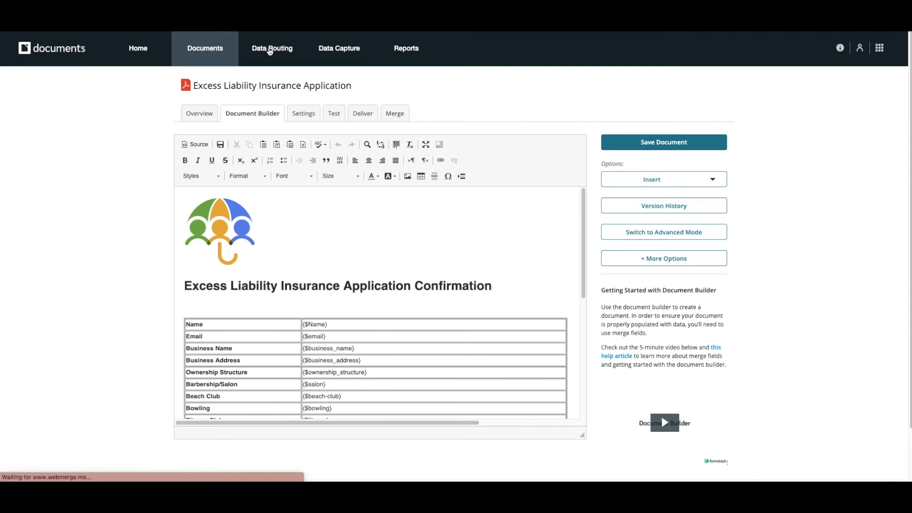
left_click(272, 48)
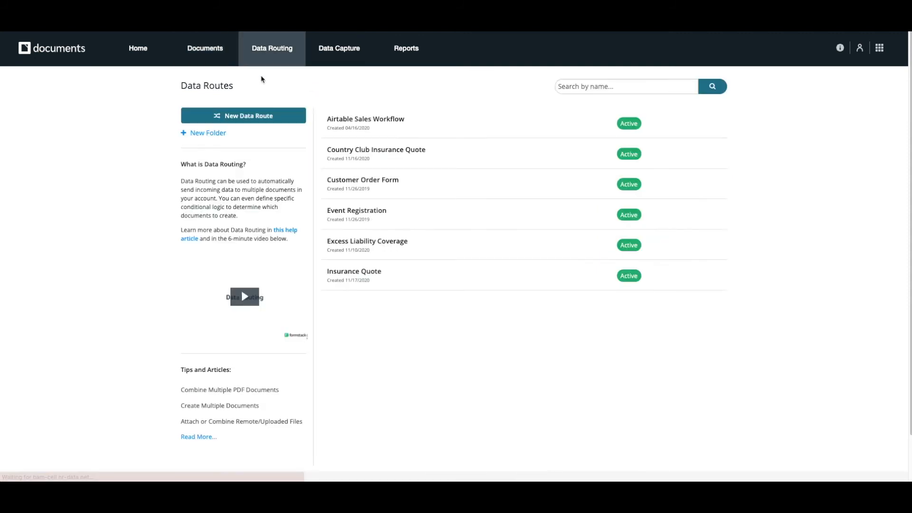
mouse_move(253, 118)
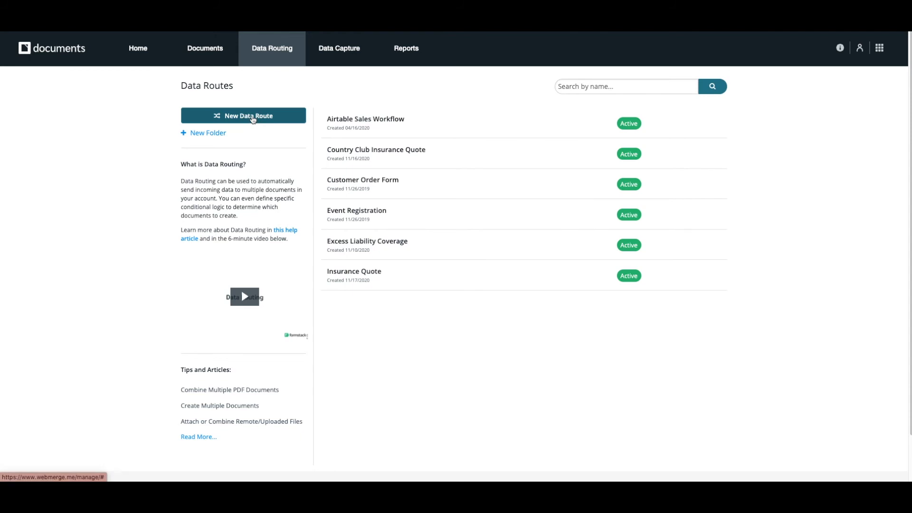
left_click(243, 115)
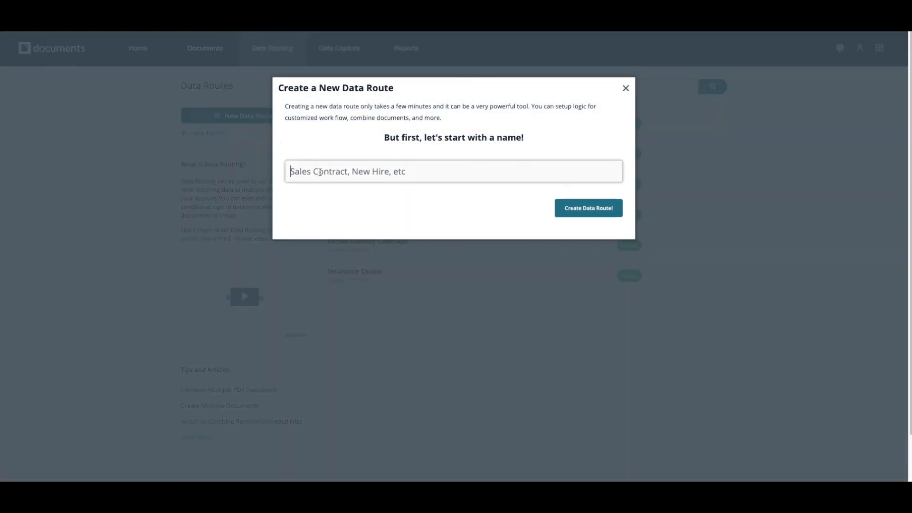
type("Excess Liability Coverage")
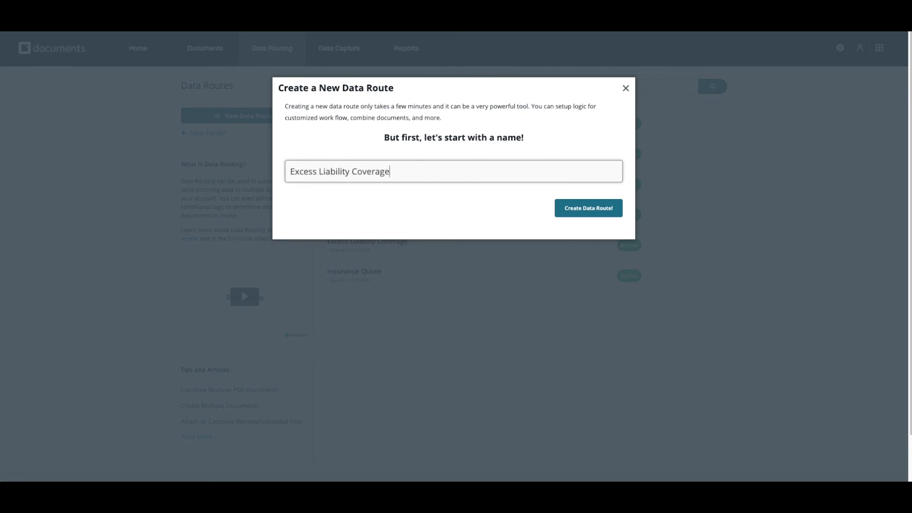
left_click(587, 208)
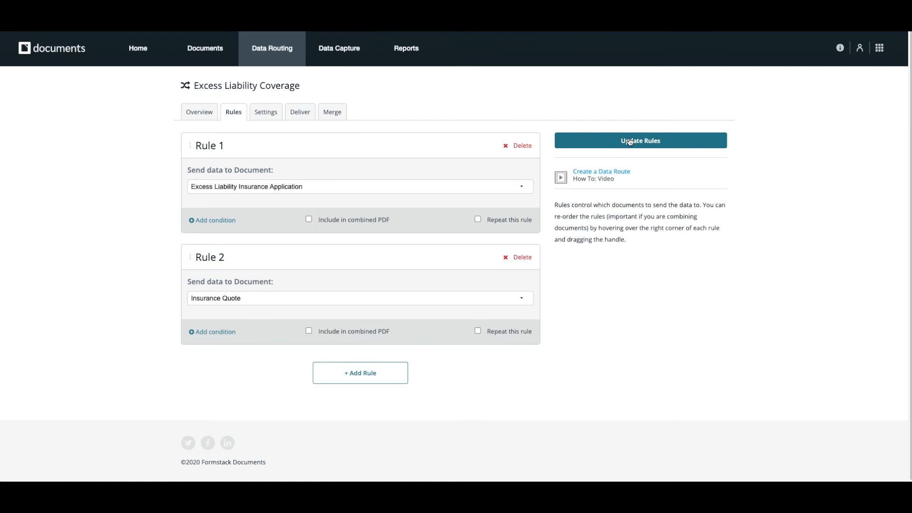
left_click(303, 113)
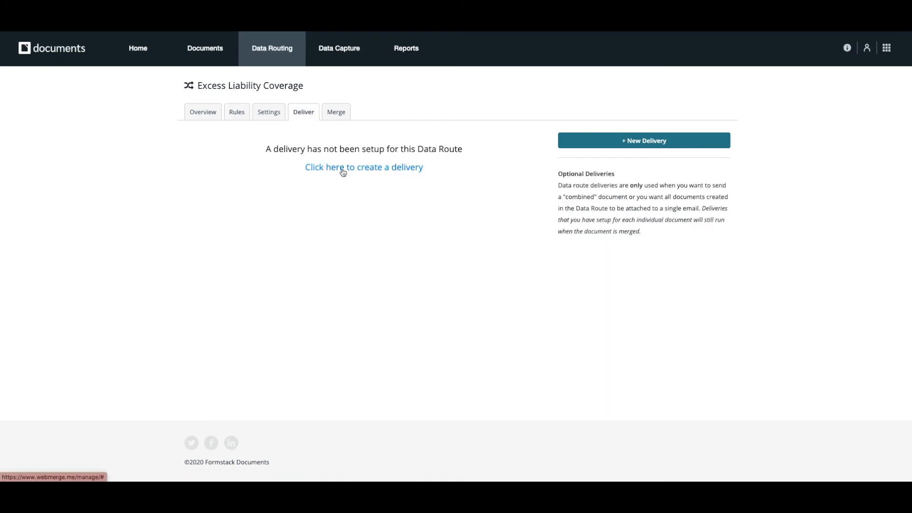
Step: Add a Formstack Sign delivery with subject 'Please review and sign your Excess Liability Cov' and save it
left_click(364, 167)
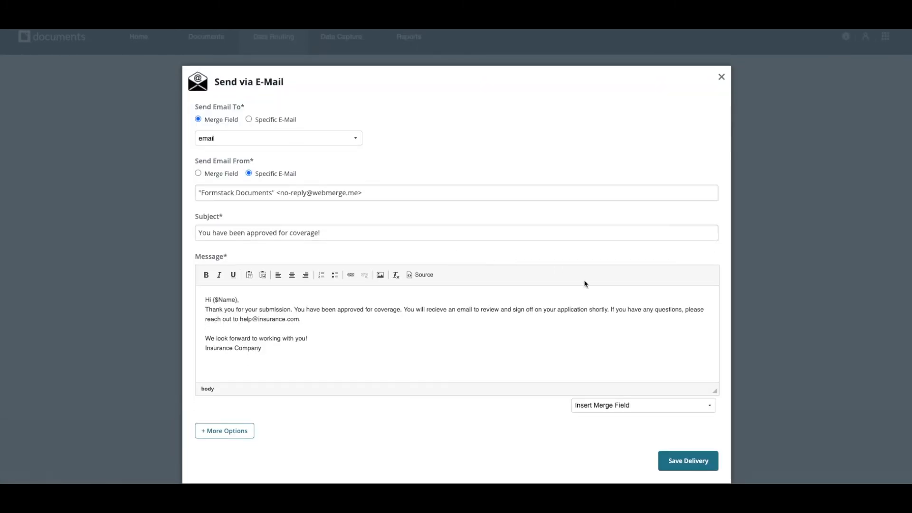
left_click(688, 461)
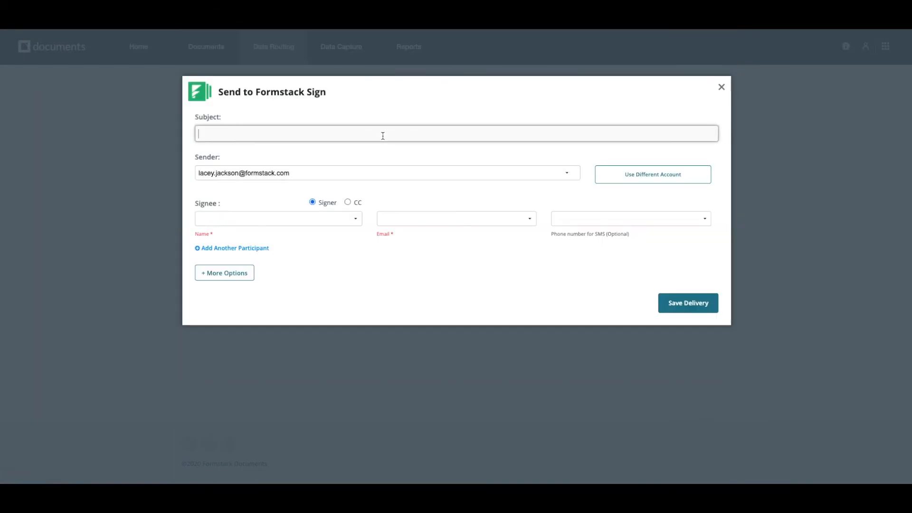
type("Please review and sign your")
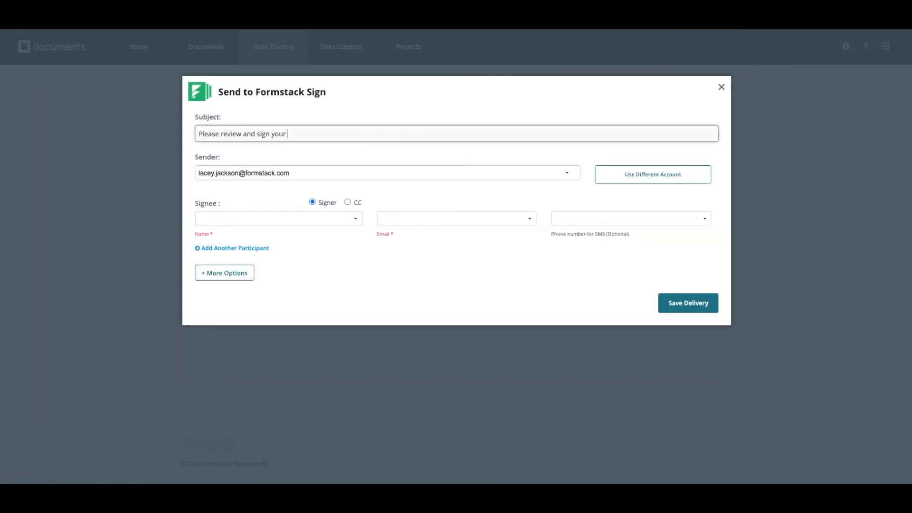
type("Excess Liability Coverage Application")
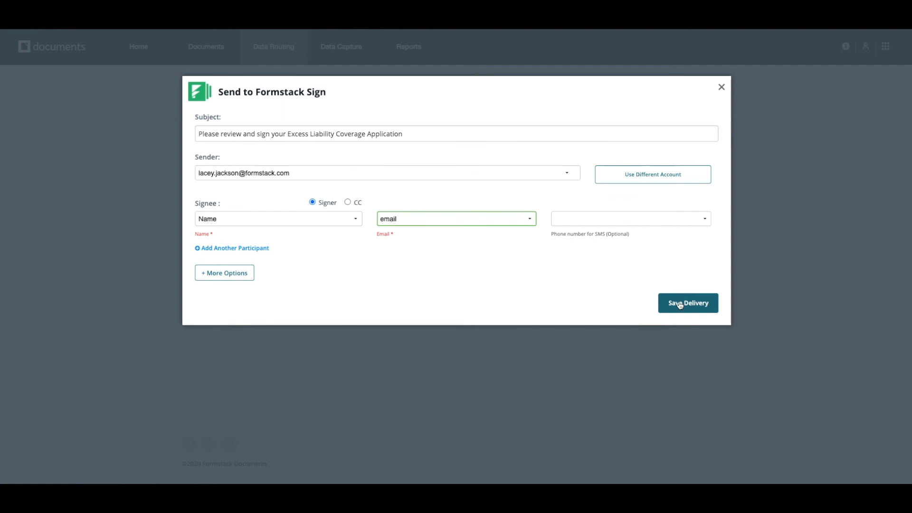
left_click(688, 303)
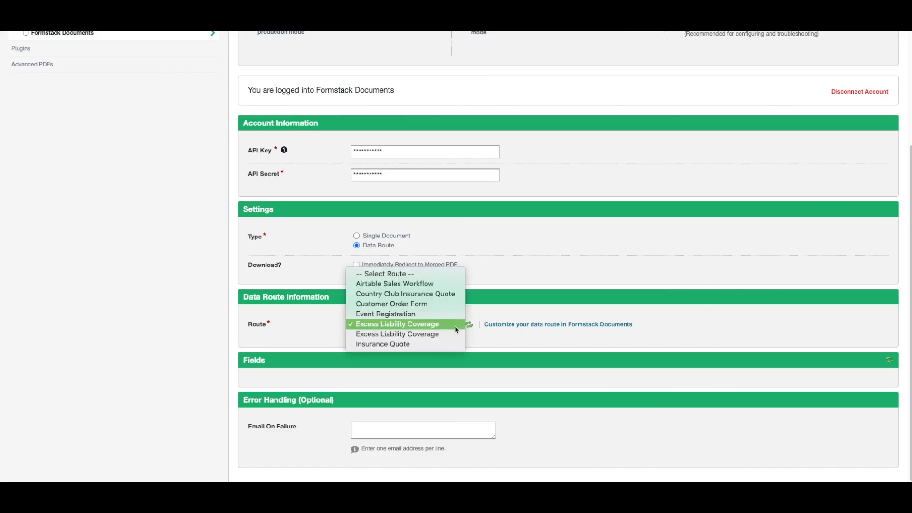
Step: Select the Excess Liability Coverage route in the integration and map the form fields
left_click(397, 324)
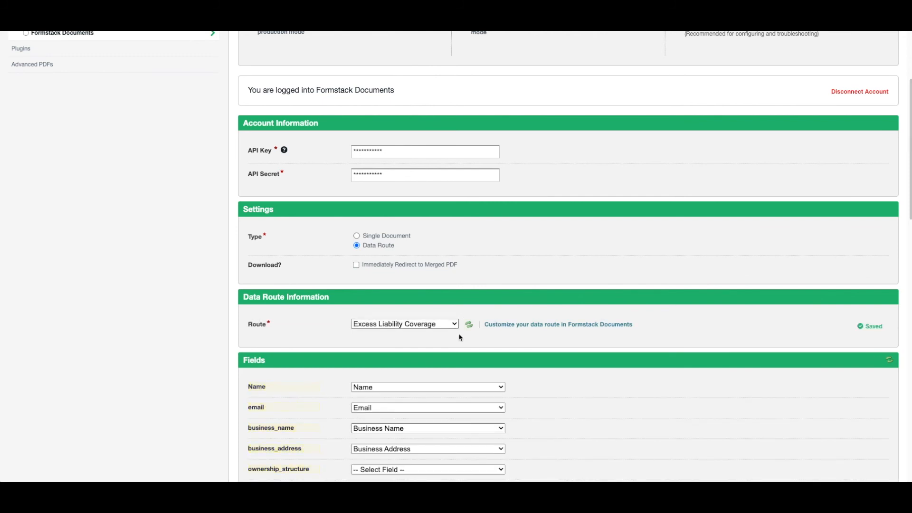
scroll("down", 3)
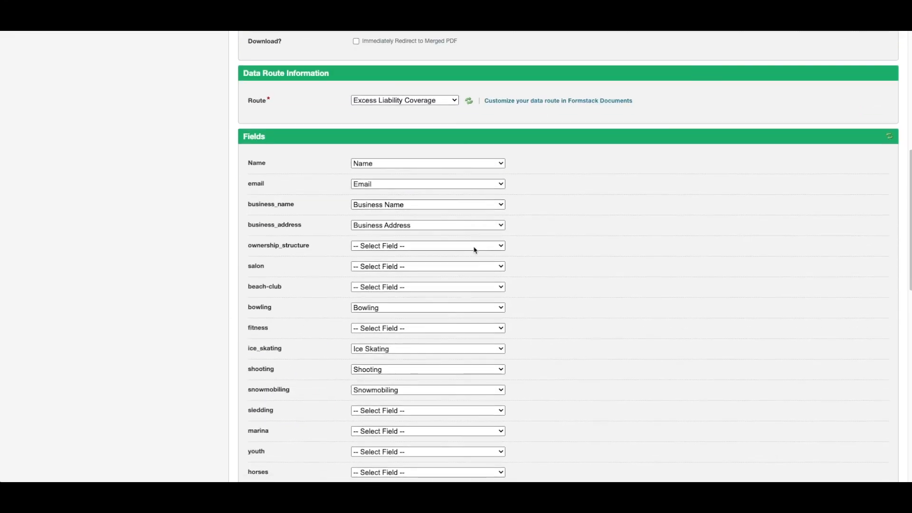
left_click(426, 245)
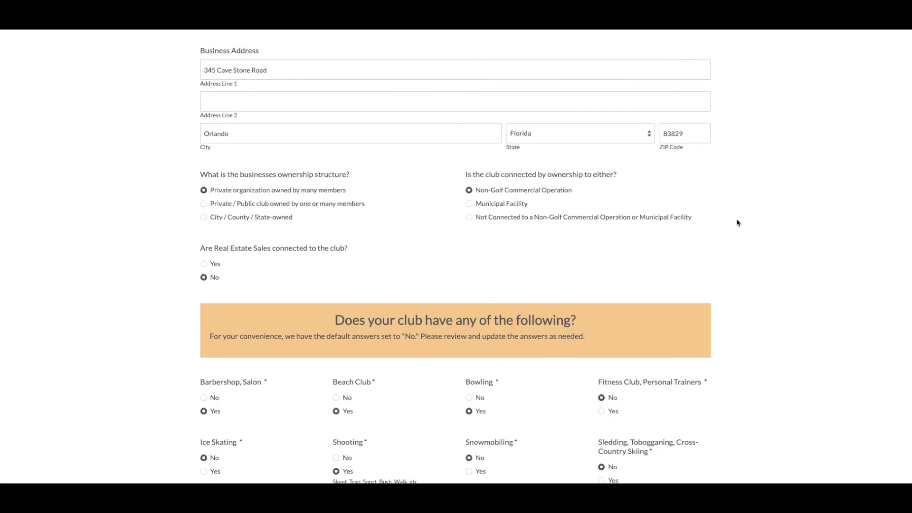
Step: Submit the test application and approve it with Approved? Yes at Underwriter Approval
scroll("down", 3)
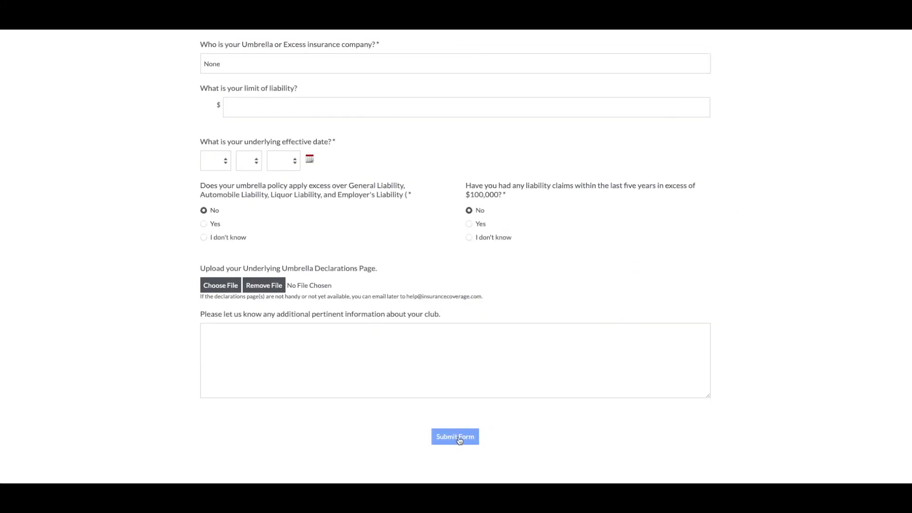
left_click(455, 437)
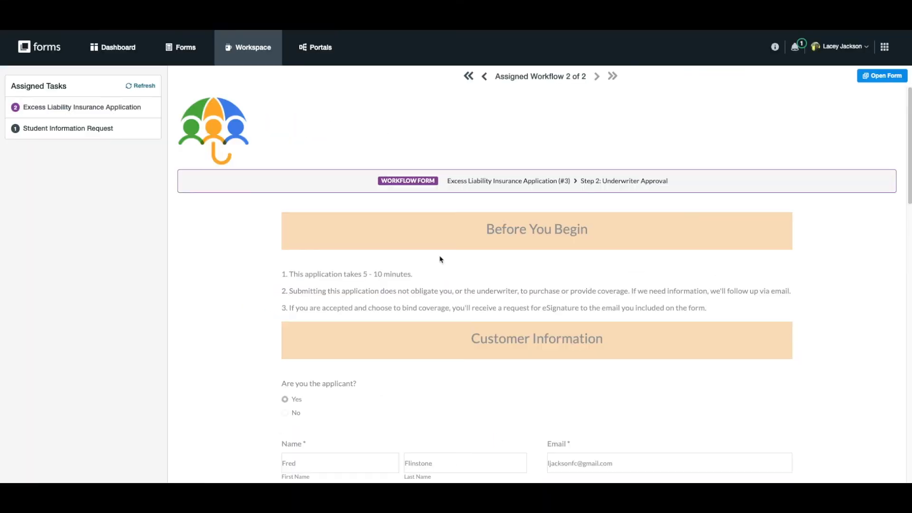
left_click(536, 457)
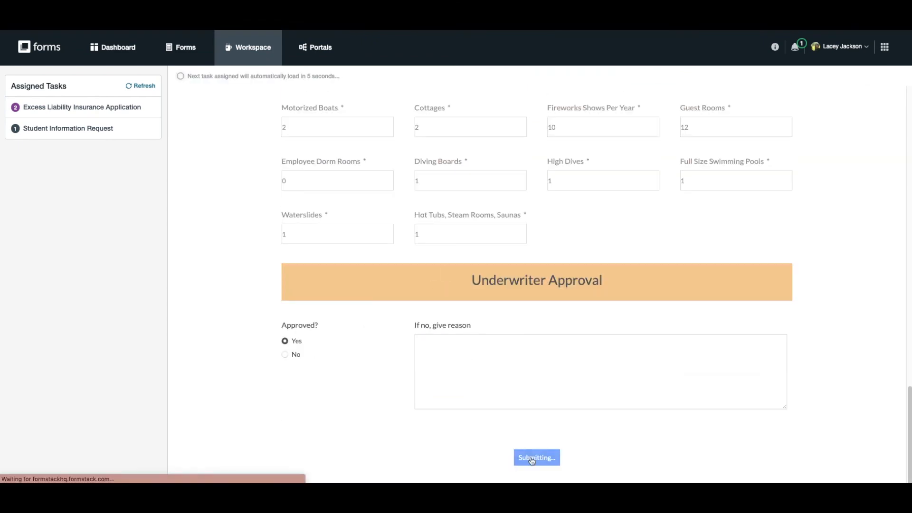
left_click(536, 457)
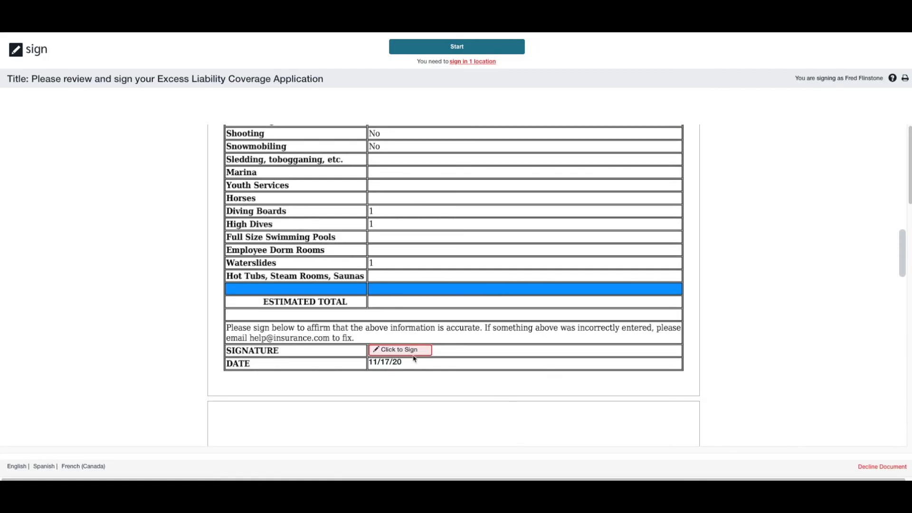
Step: Sign as Fred Flinstone, submit the document and give consent to do business electronically
left_click(398, 349)
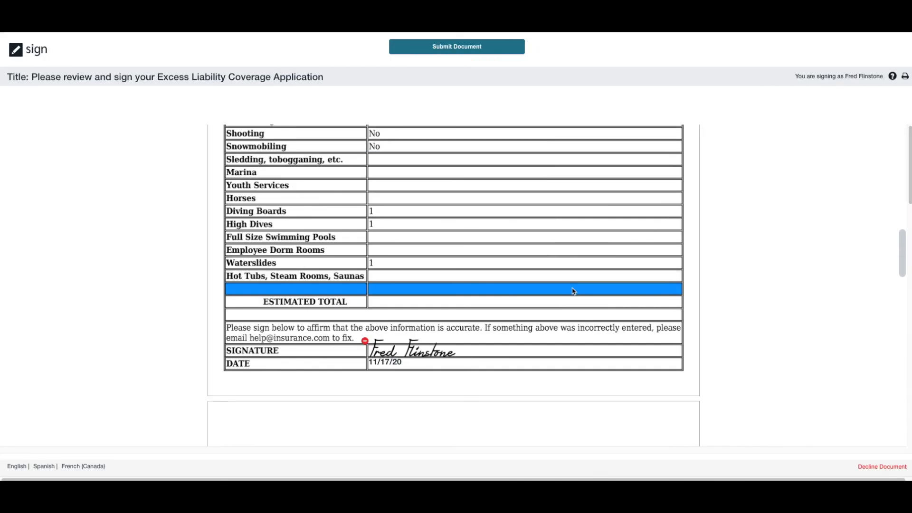
left_click(456, 45)
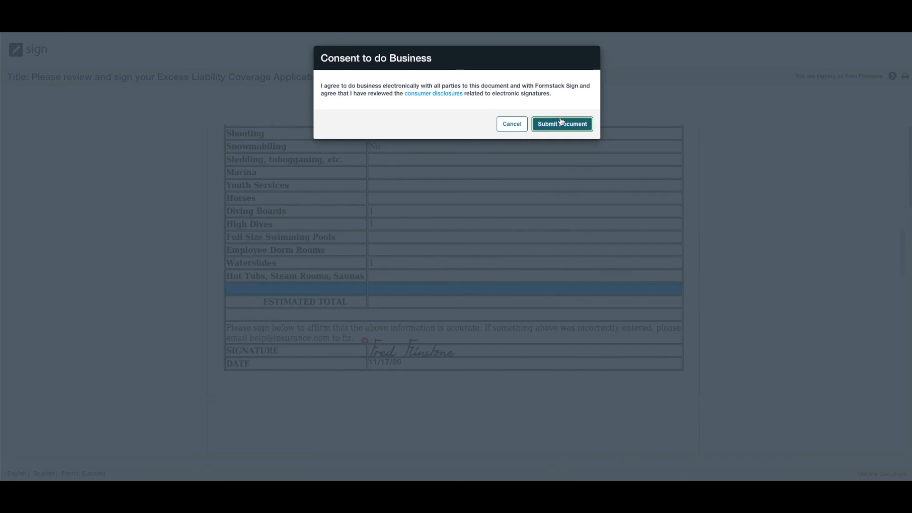
left_click(561, 123)
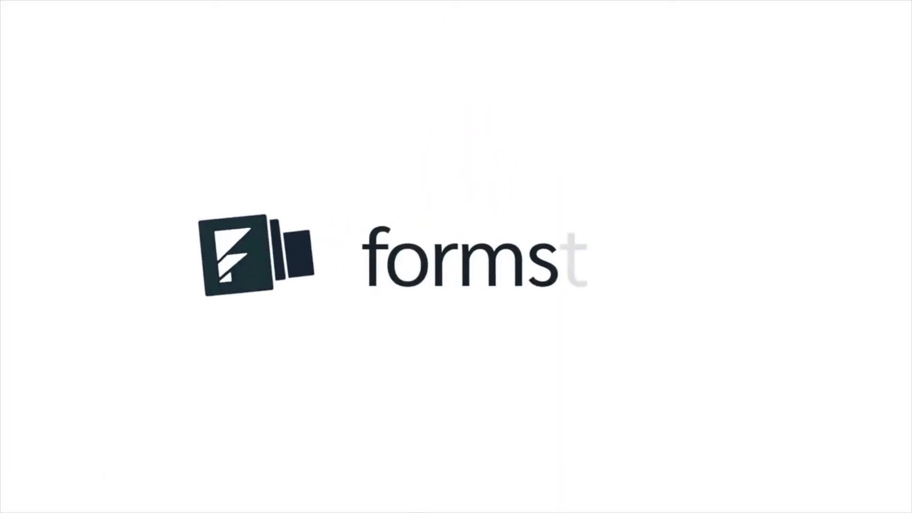